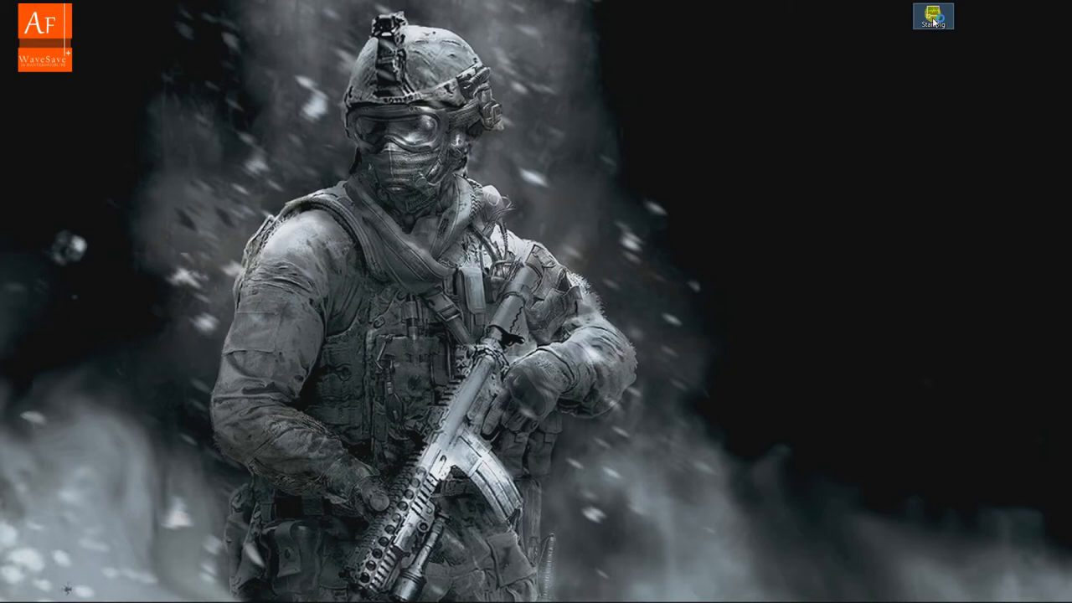
Step: Start the StartDlg launcher and launch the Hantek6022BE oscilloscope program from it
double_click(932, 21)
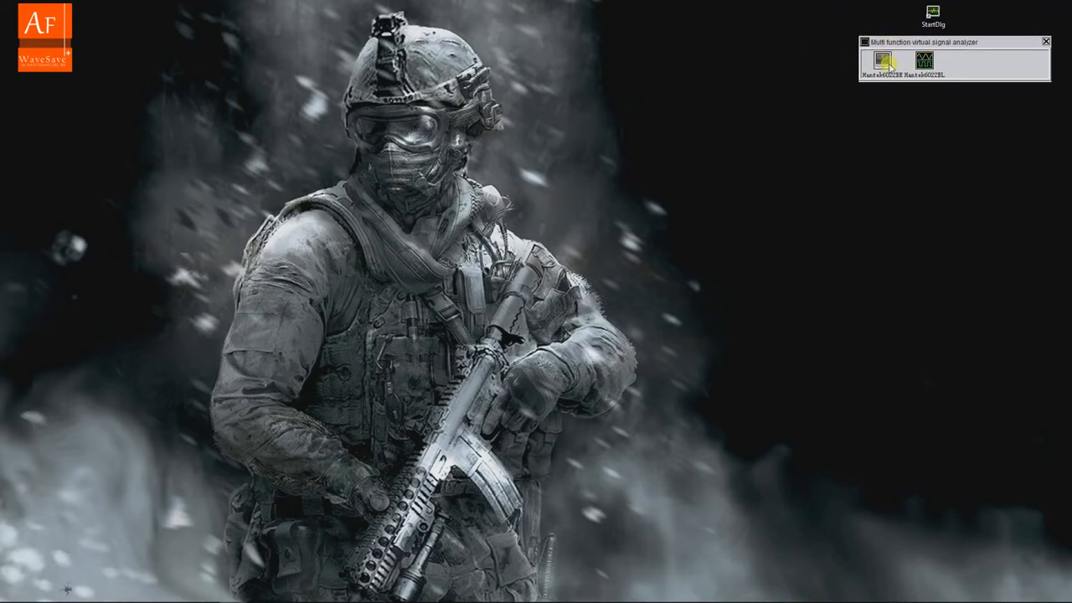
click(882, 61)
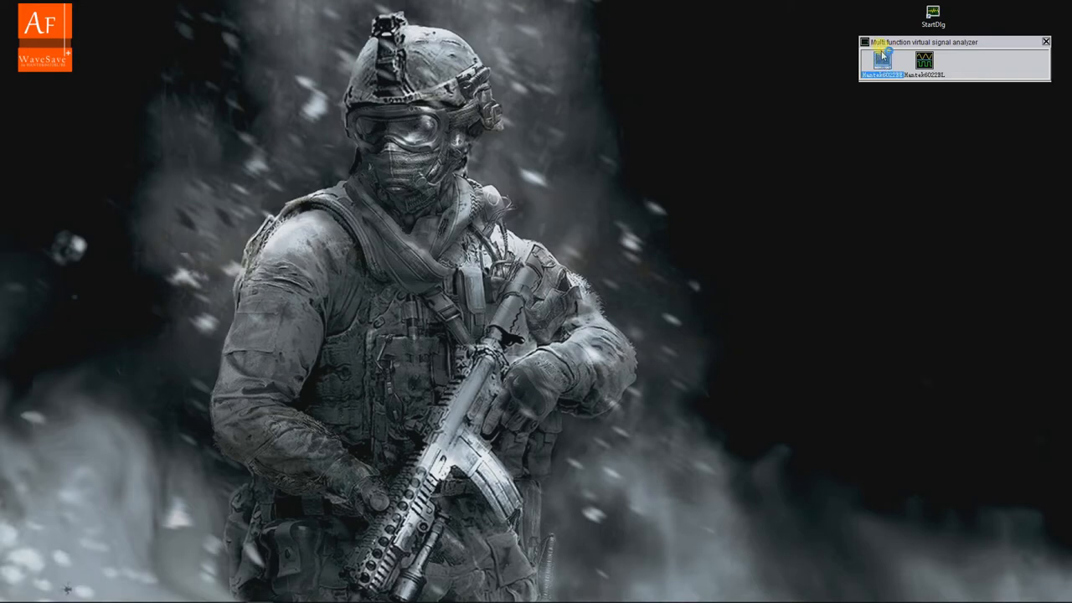
double_click(881, 59)
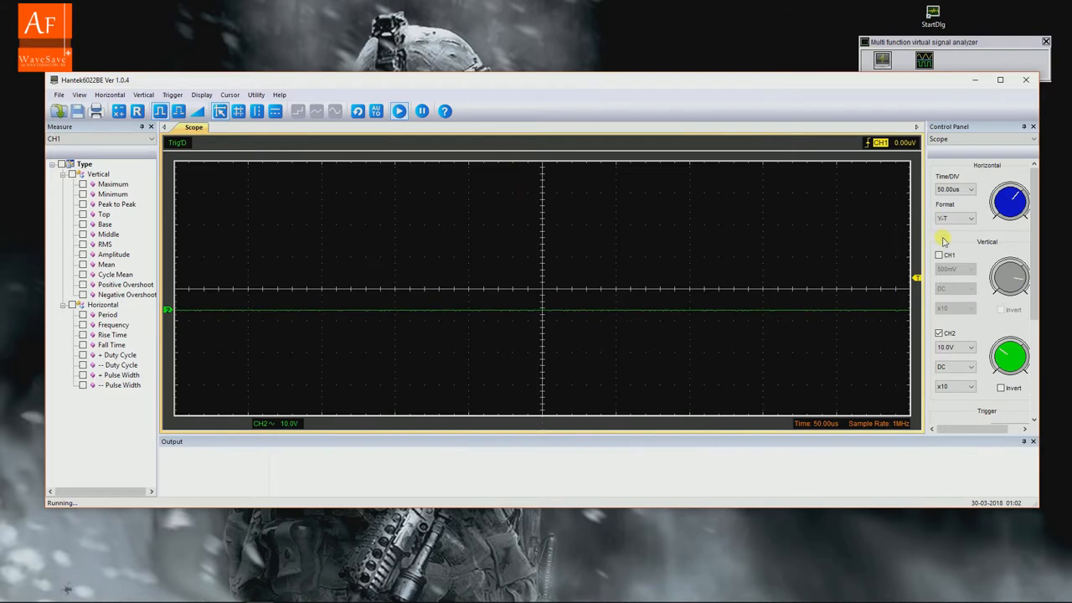
Step: Enable CH1 to show the clock pulse train, pause acquisition, and begin Save Data
click(939, 254)
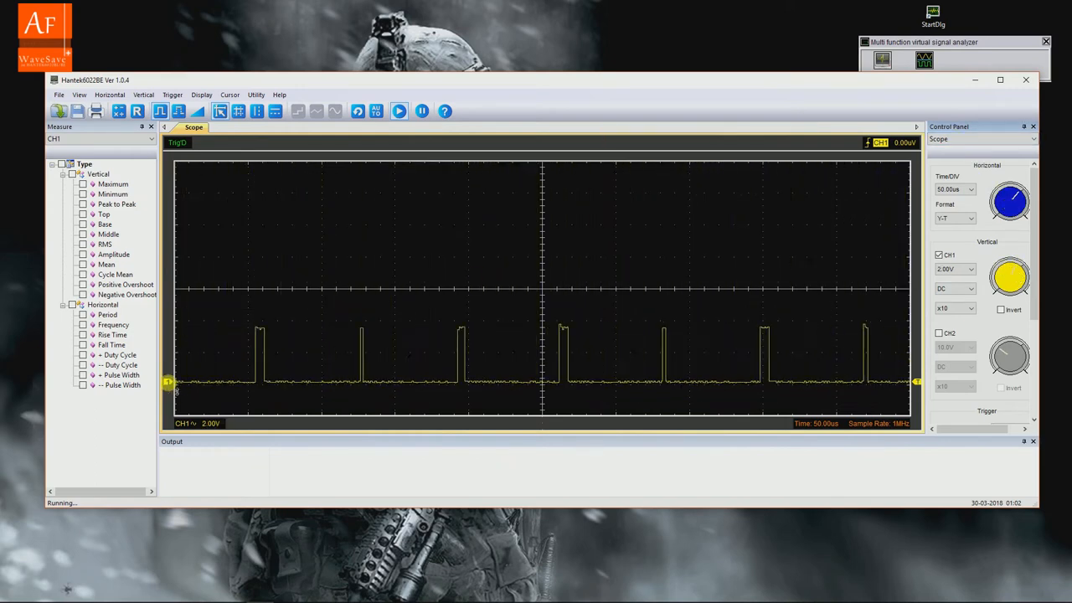
click(422, 110)
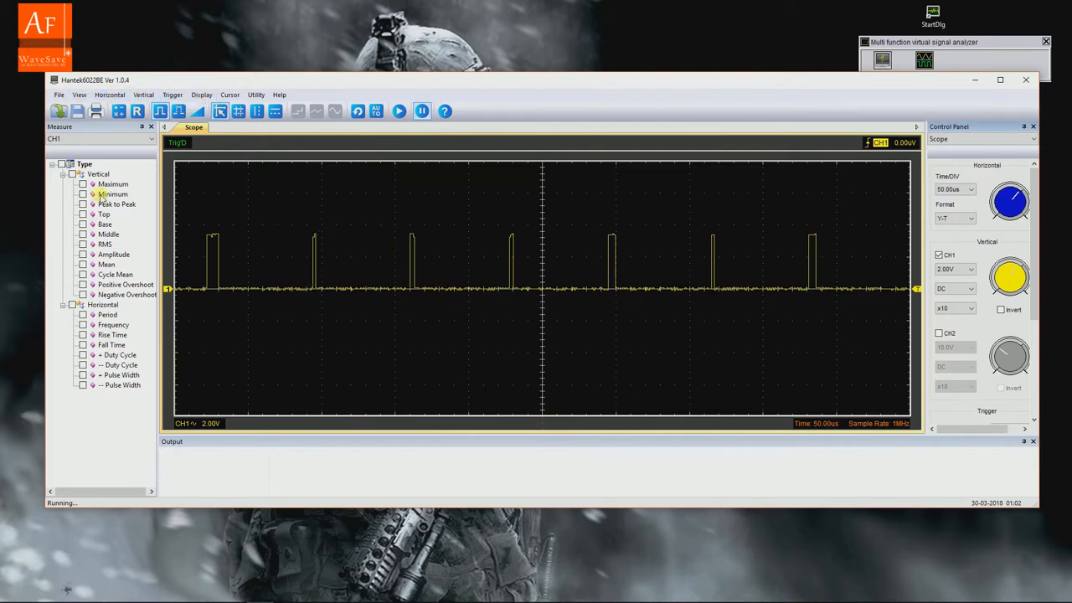
click(58, 93)
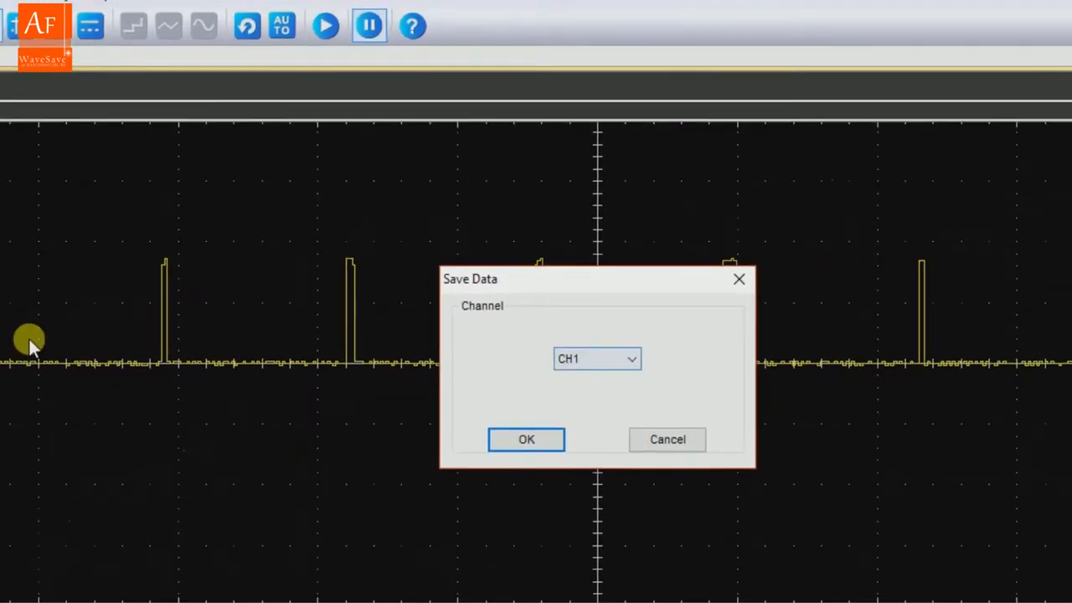
Step: Save CH1's waveform to the Desktop as text file test1
click(526, 439)
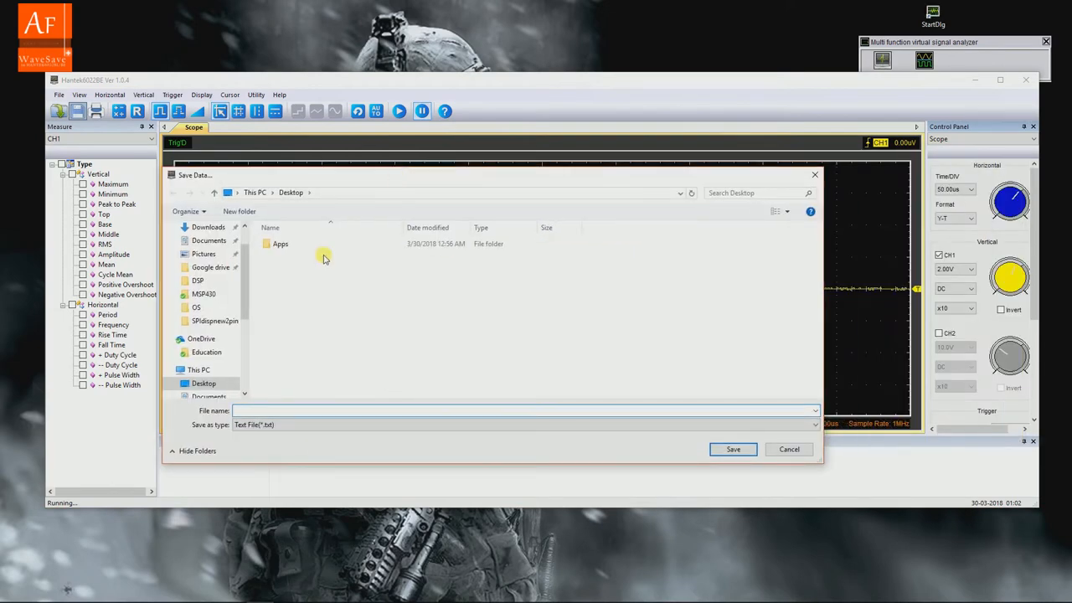
click(519, 411)
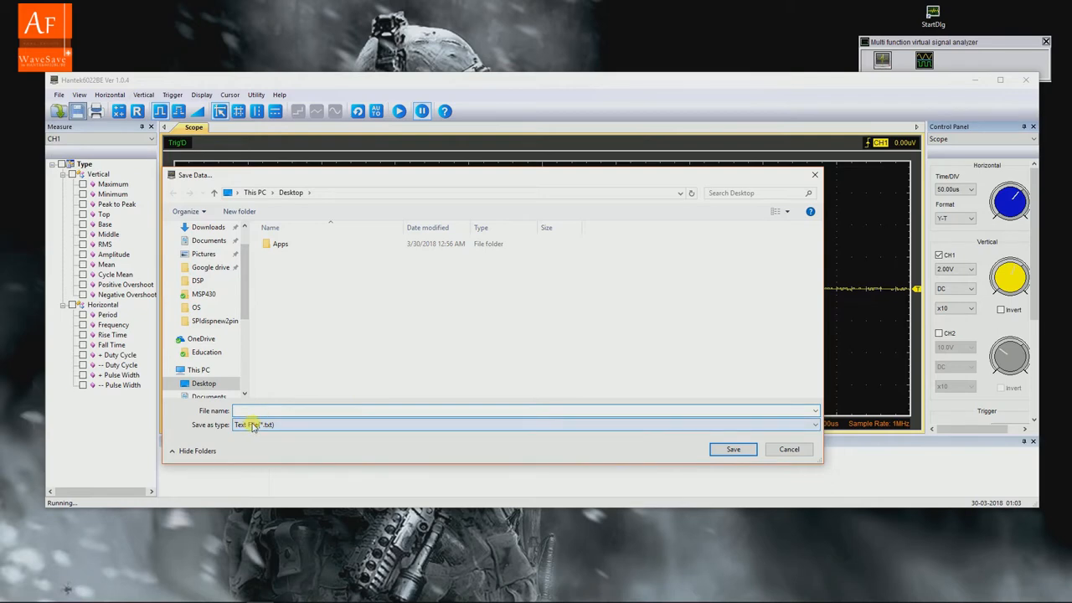
click(519, 411)
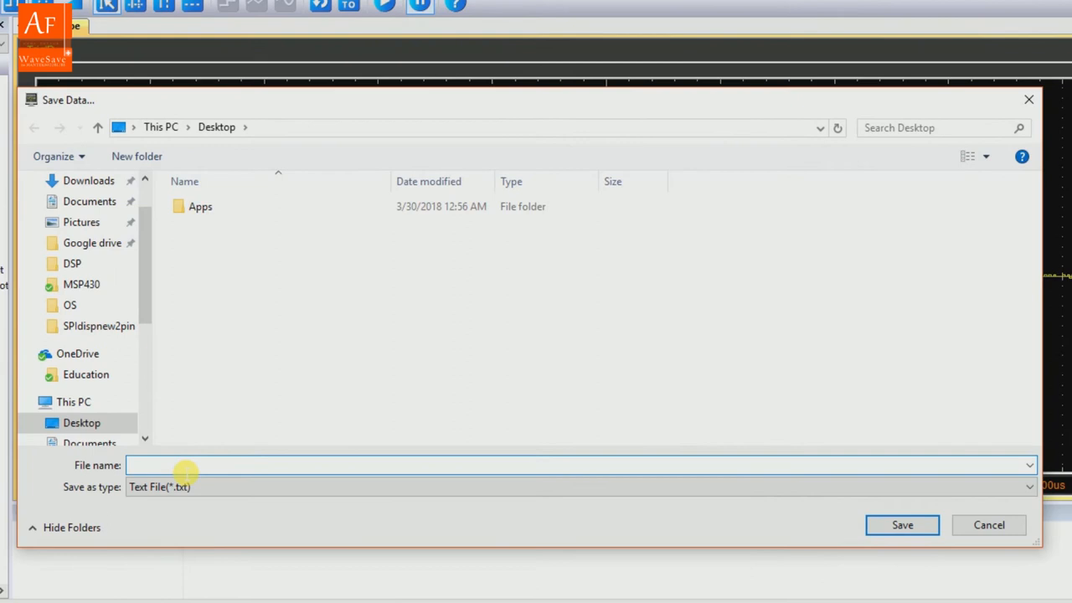
text(test1)
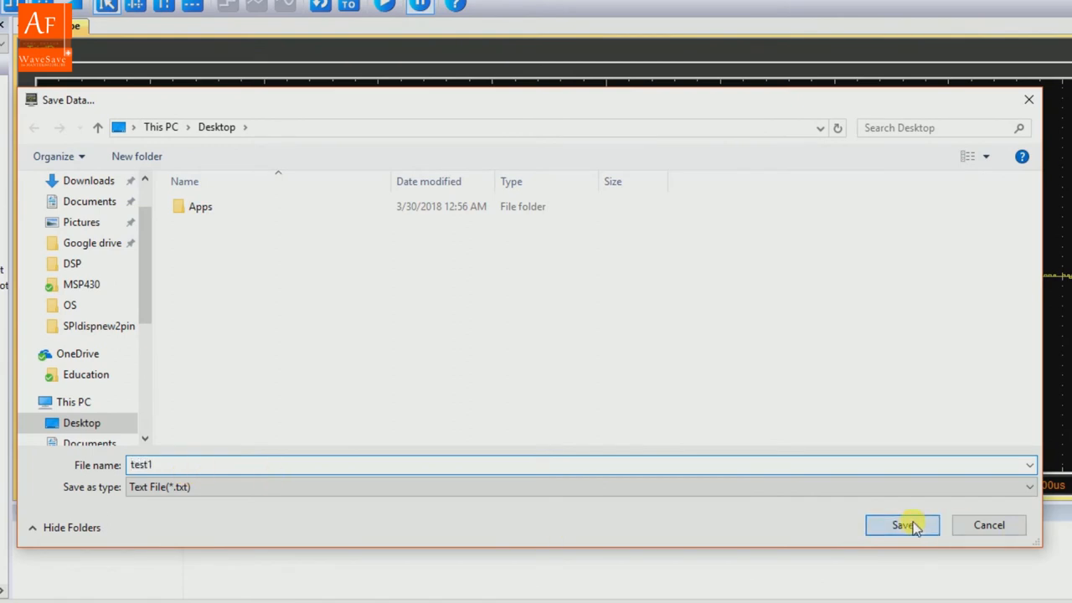
click(901, 525)
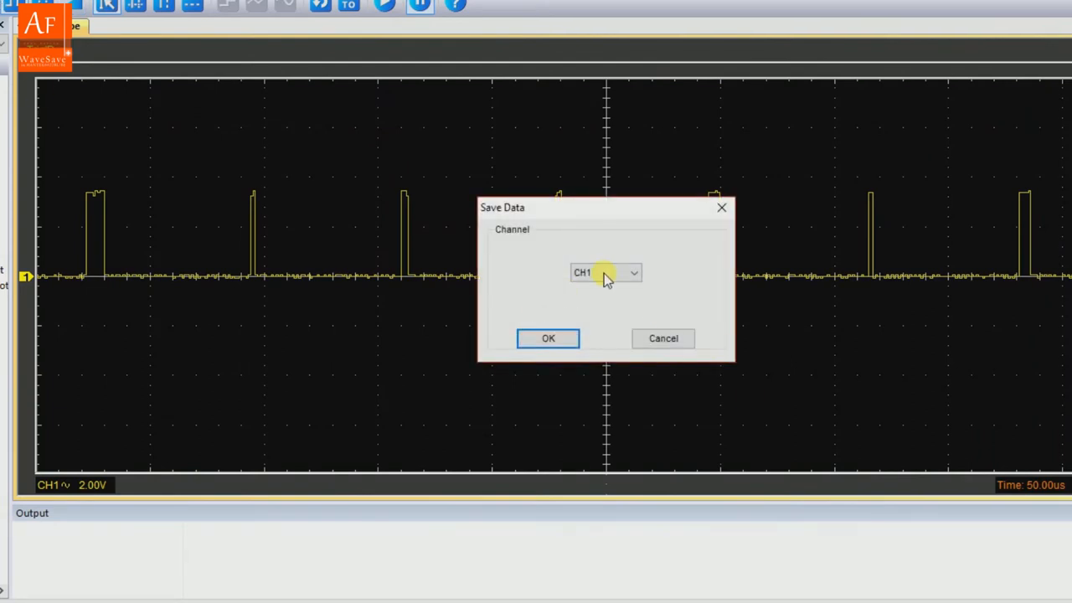
Step: Save CH1's waveform to the Desktop as rfc file test2
click(548, 338)
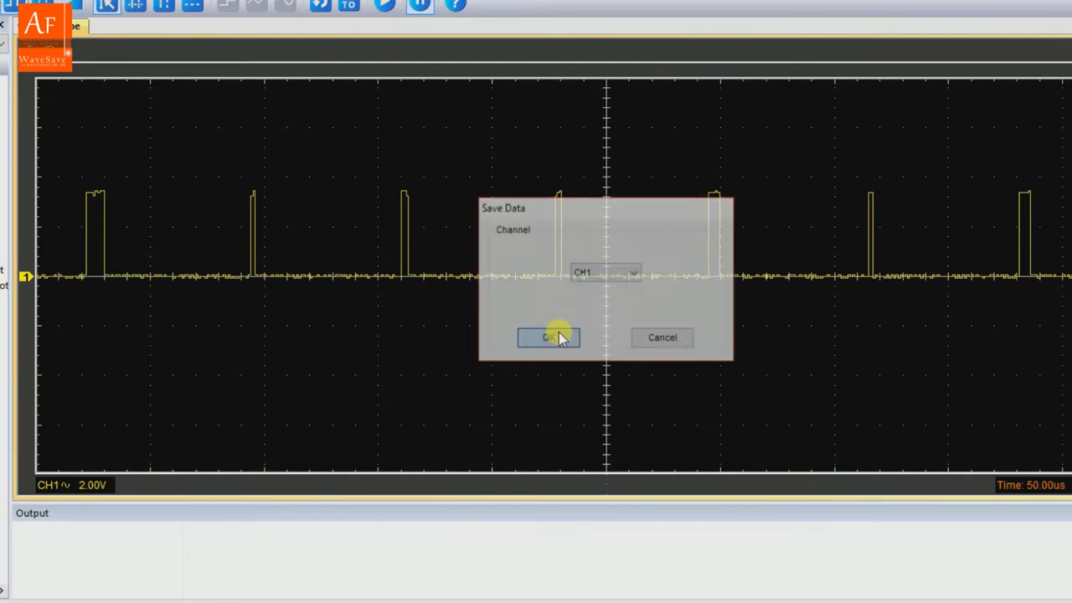
click(549, 337)
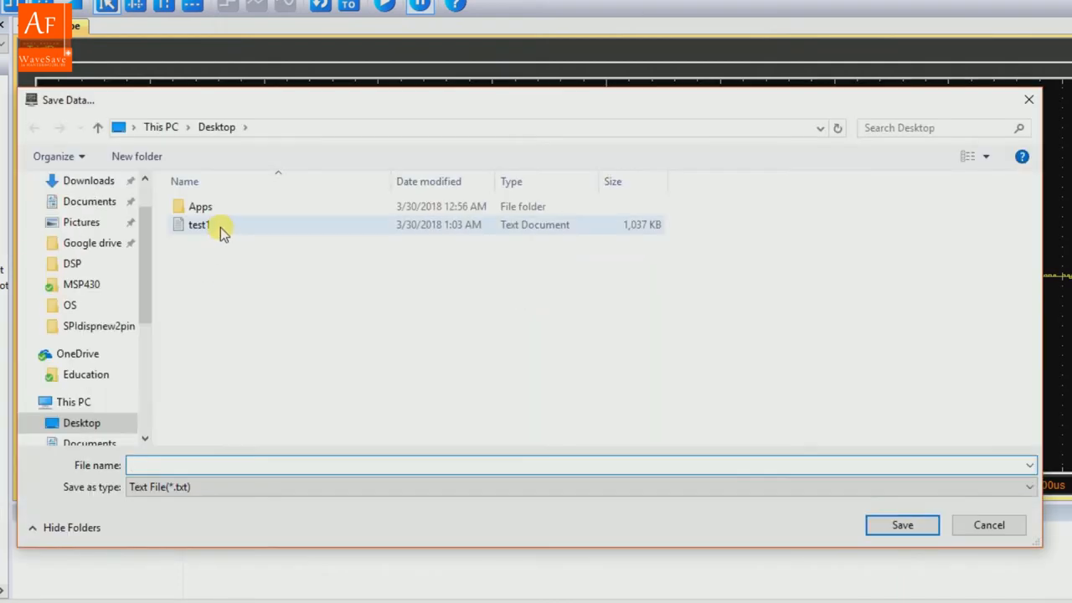
click(1028, 487)
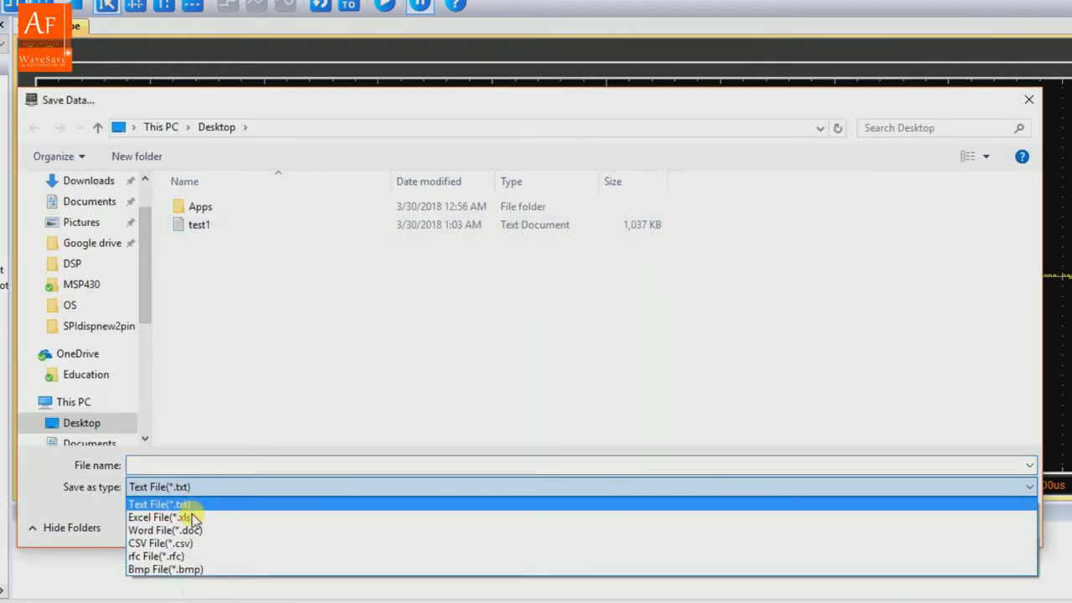
mouse_move(163, 530)
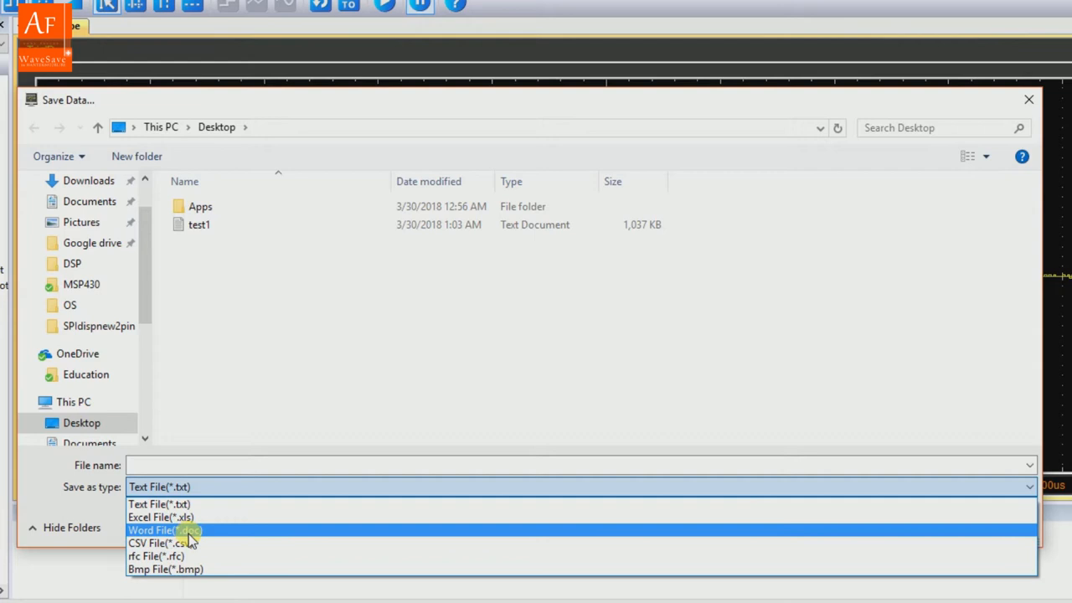
mouse_move(155, 516)
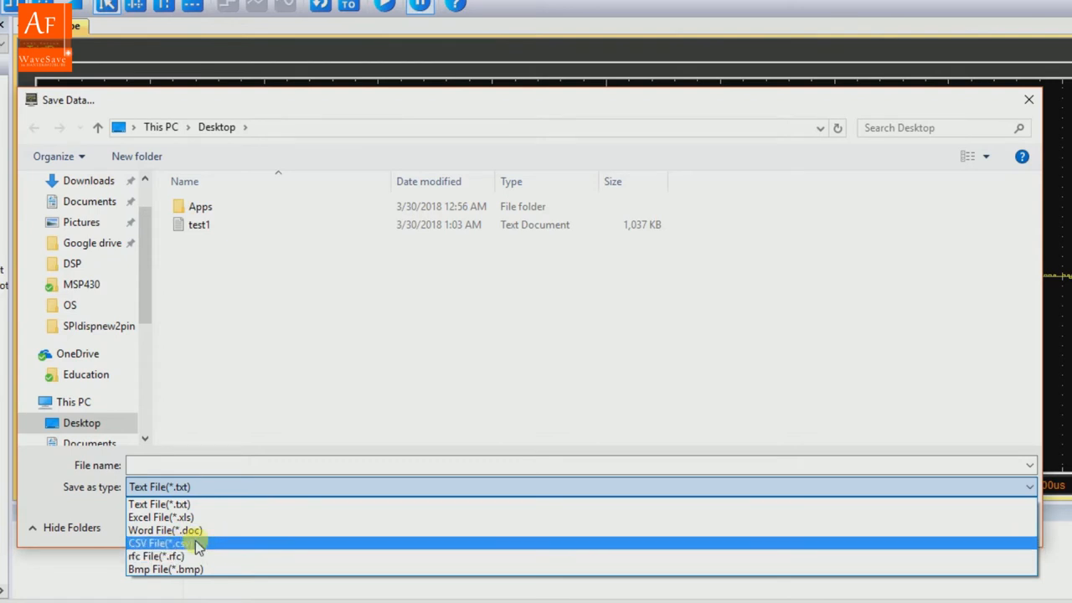
mouse_move(168, 556)
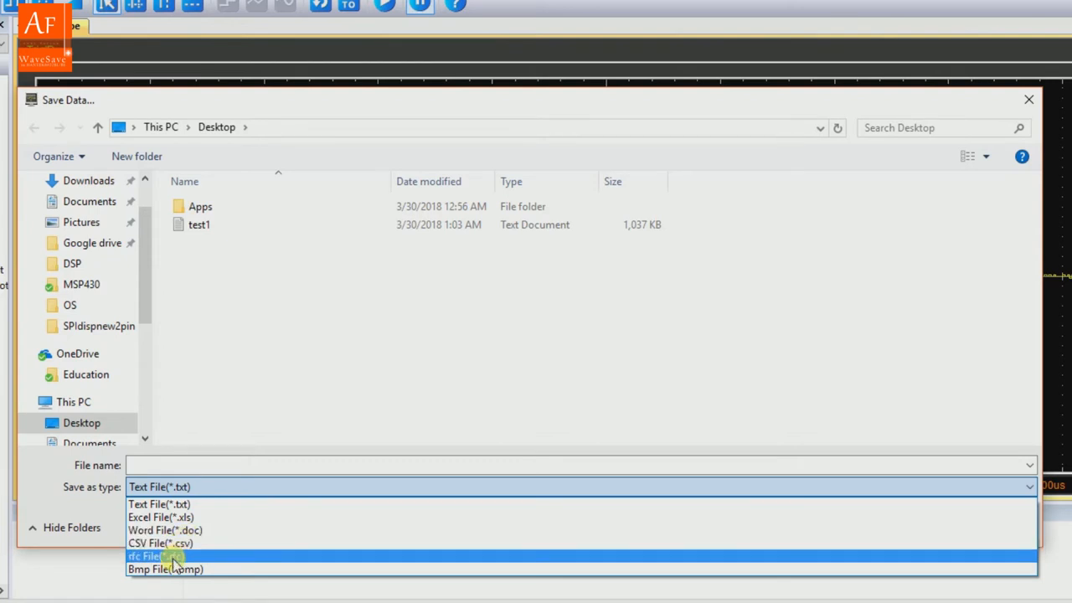
click(151, 556)
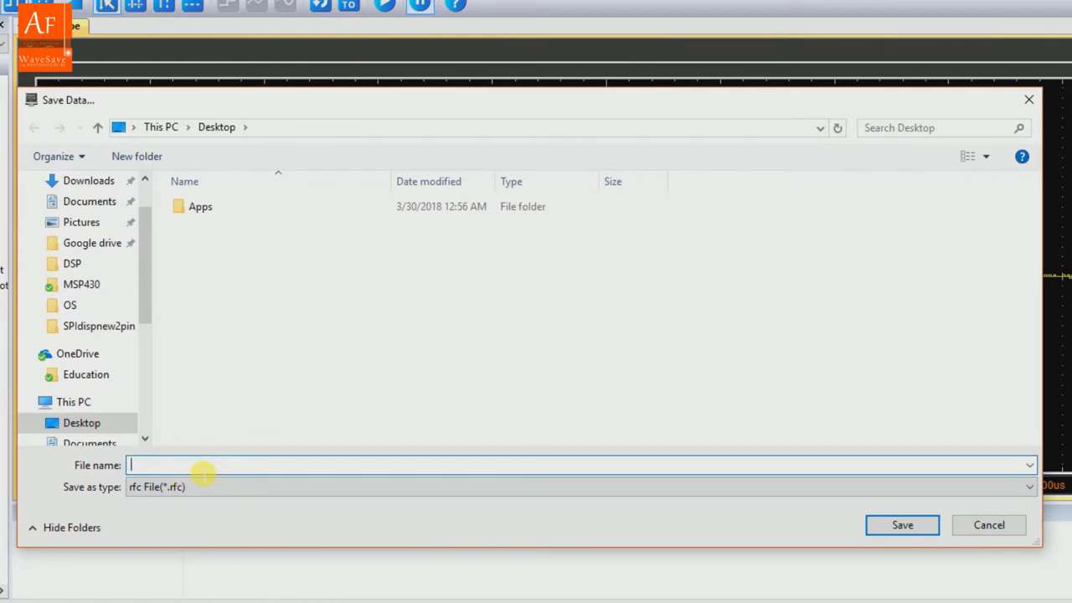
text(test2)
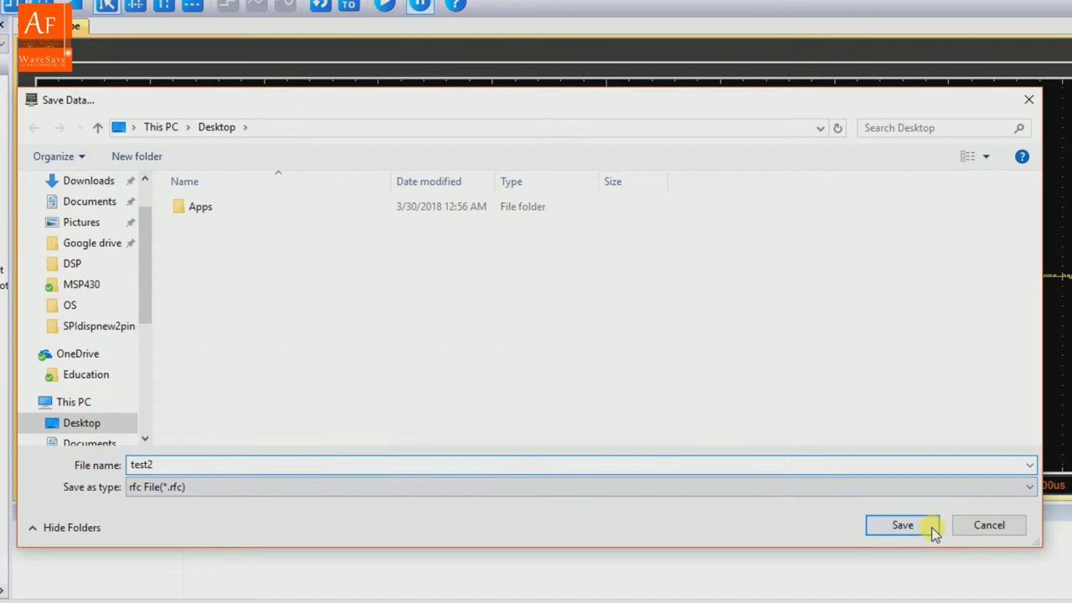
click(902, 525)
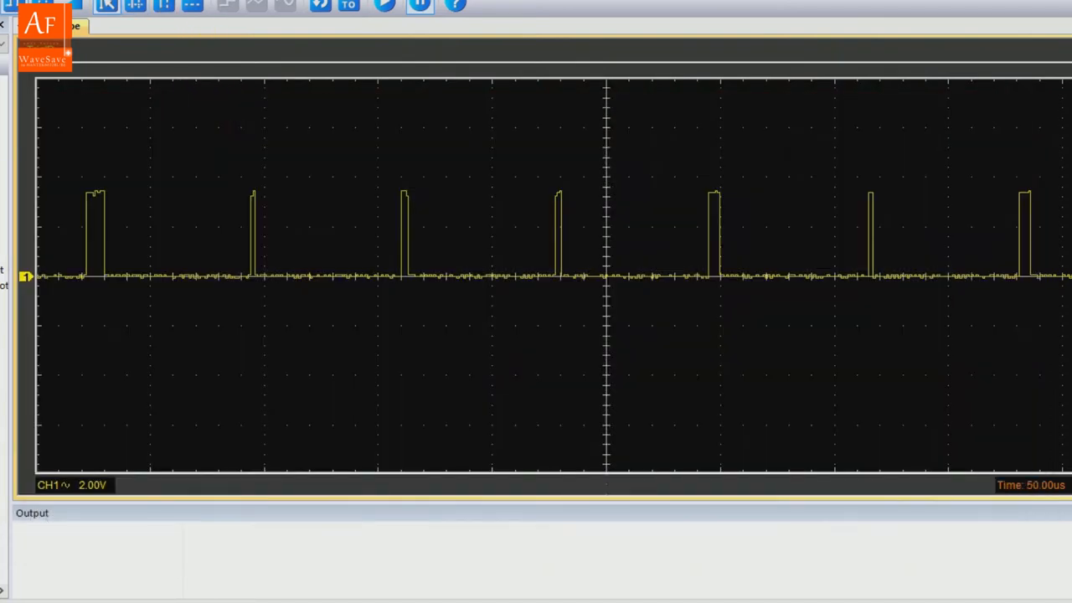
Step: Save CH1's waveform to the Desktop as bitmap file test3
click(605, 272)
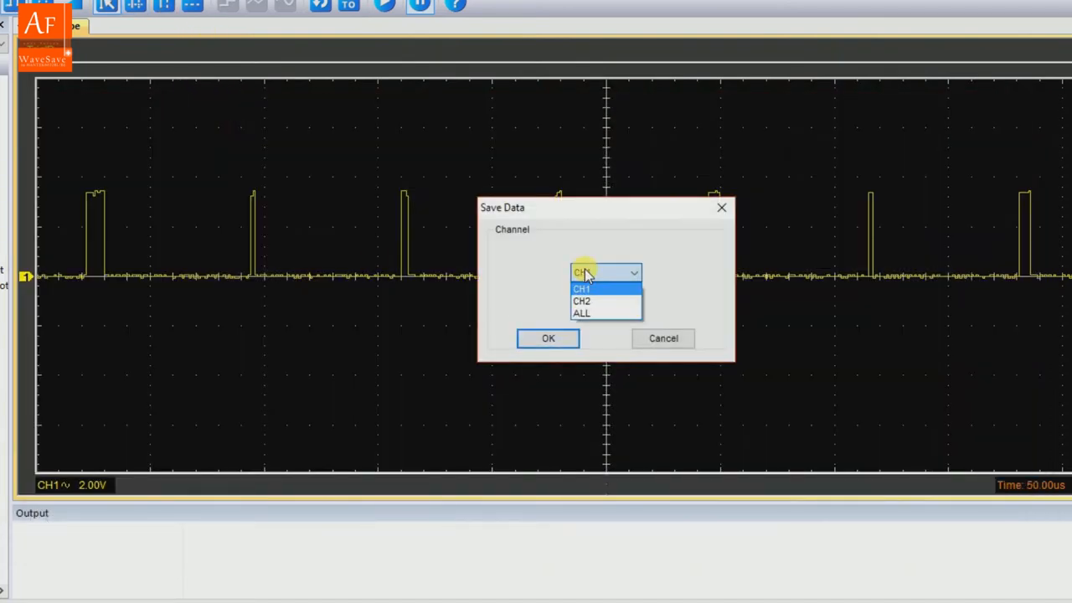
click(547, 338)
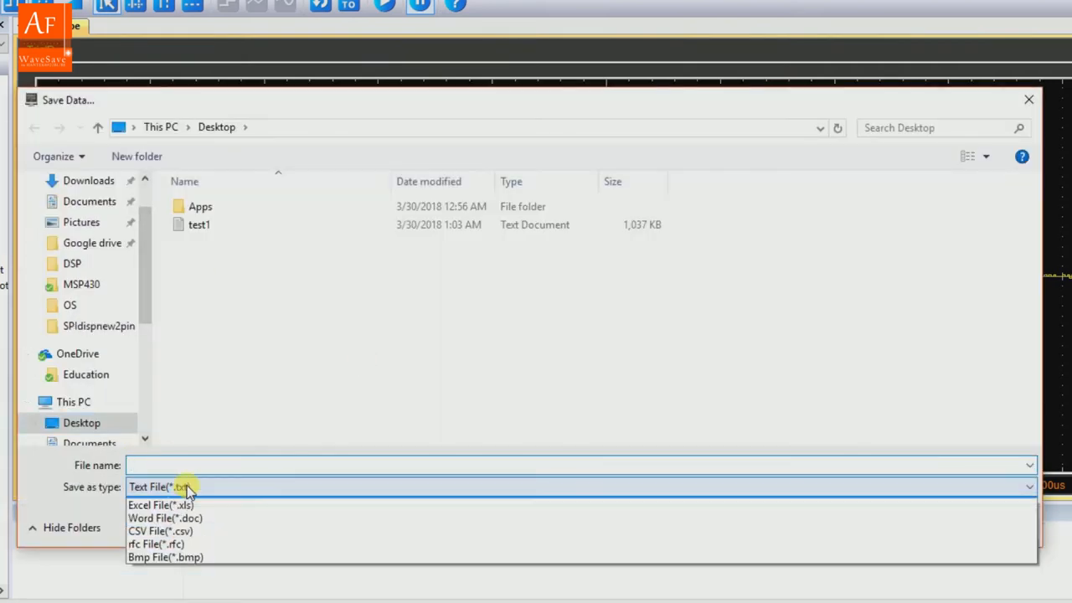
click(165, 557)
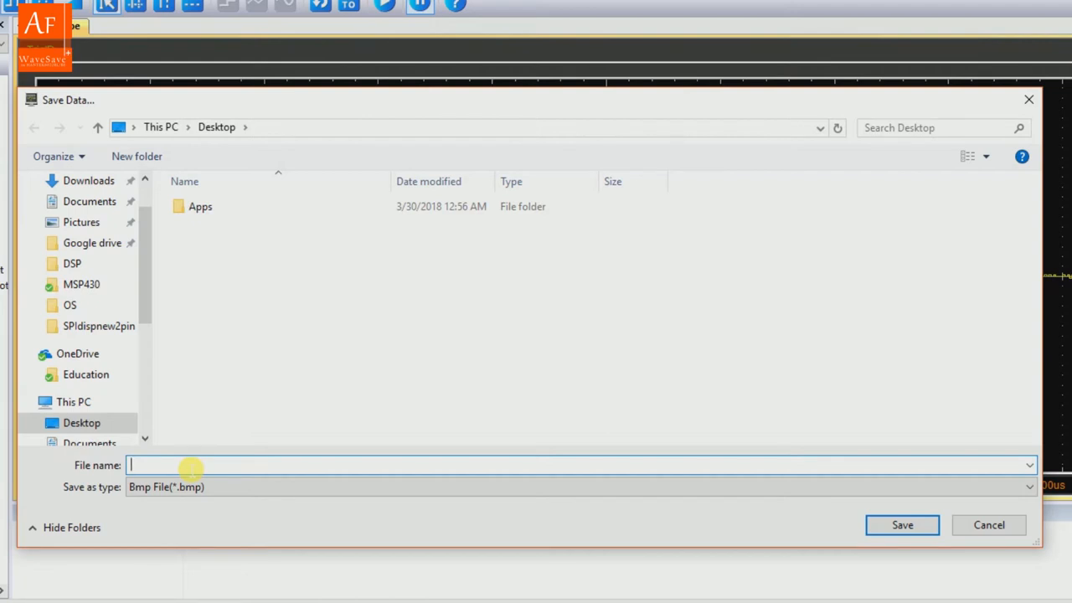
text(test3)
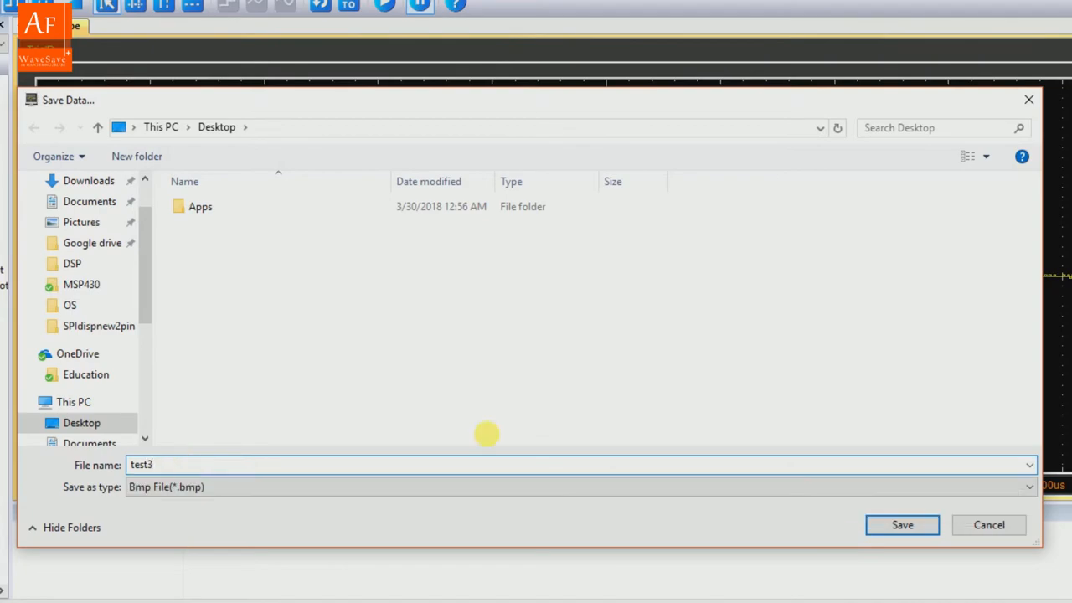
click(902, 524)
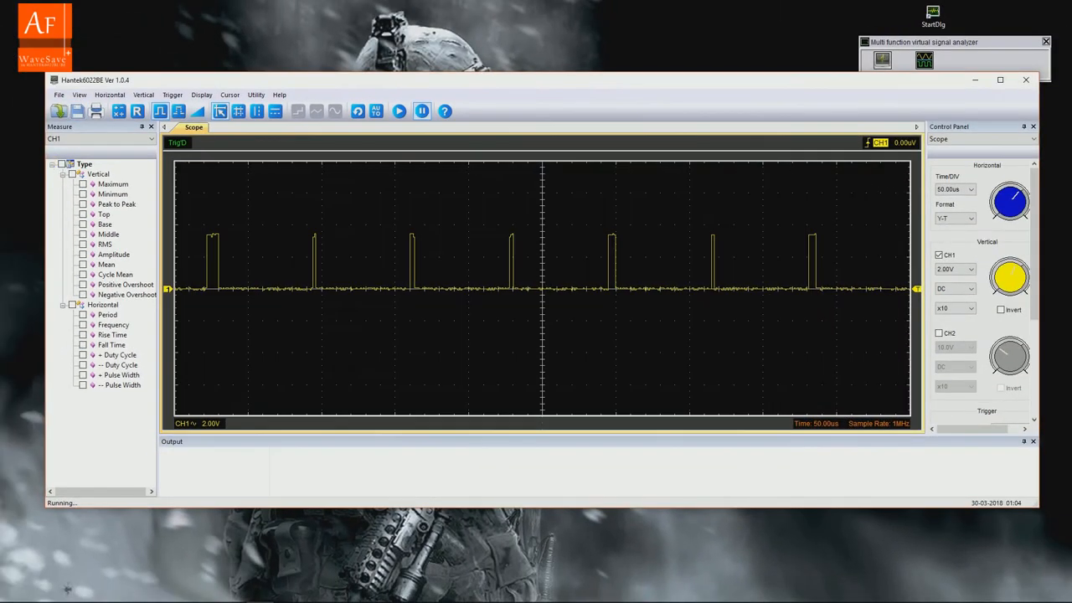
mouse_move(718, 99)
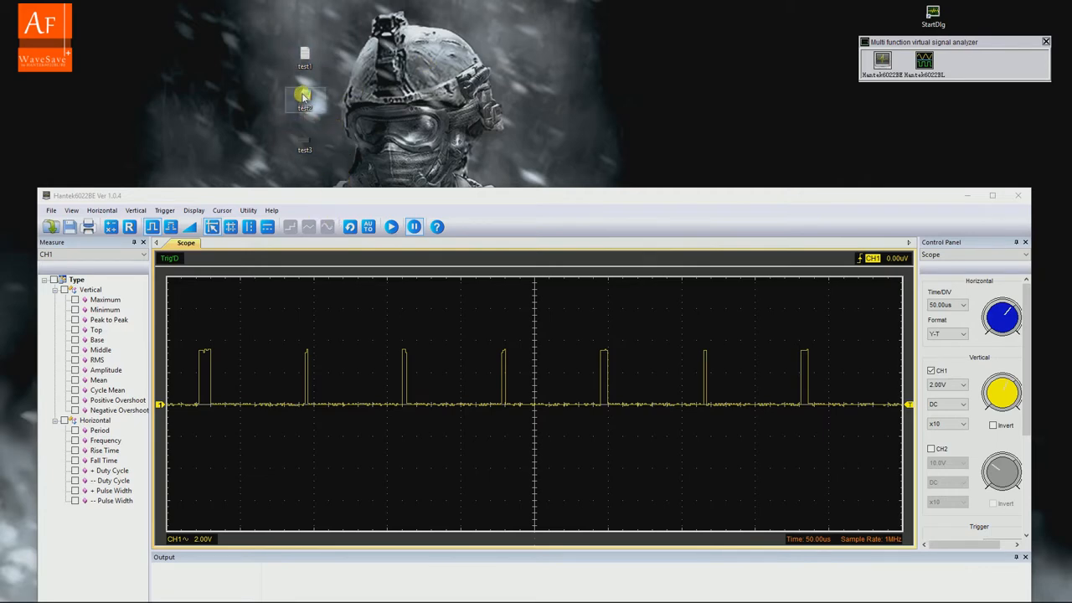
mouse_move(305, 57)
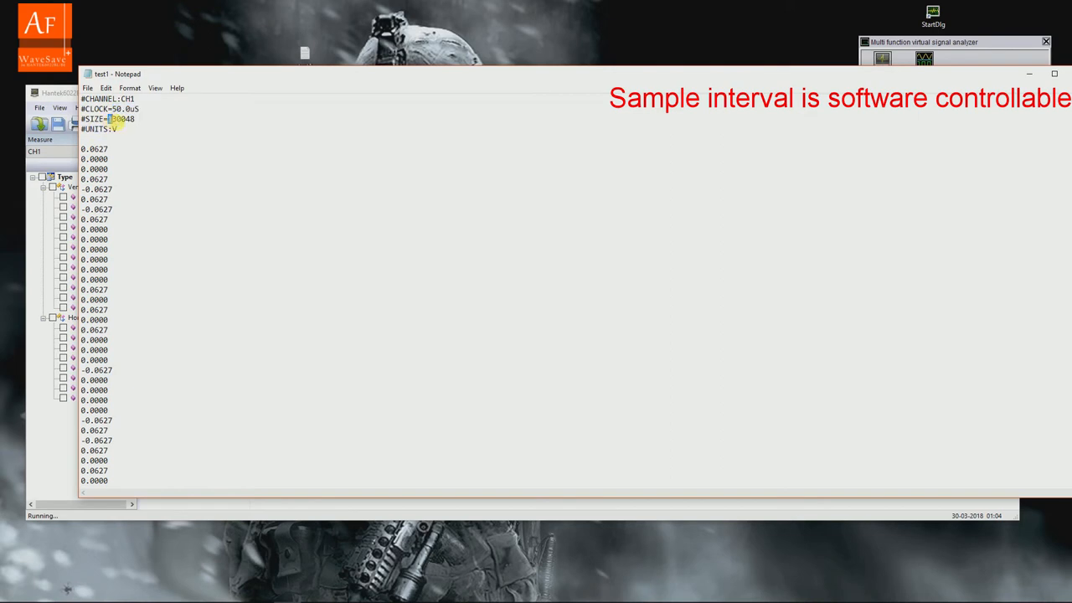
Step: Scroll through the test2 file contents in Notepad
scroll(down, 3)
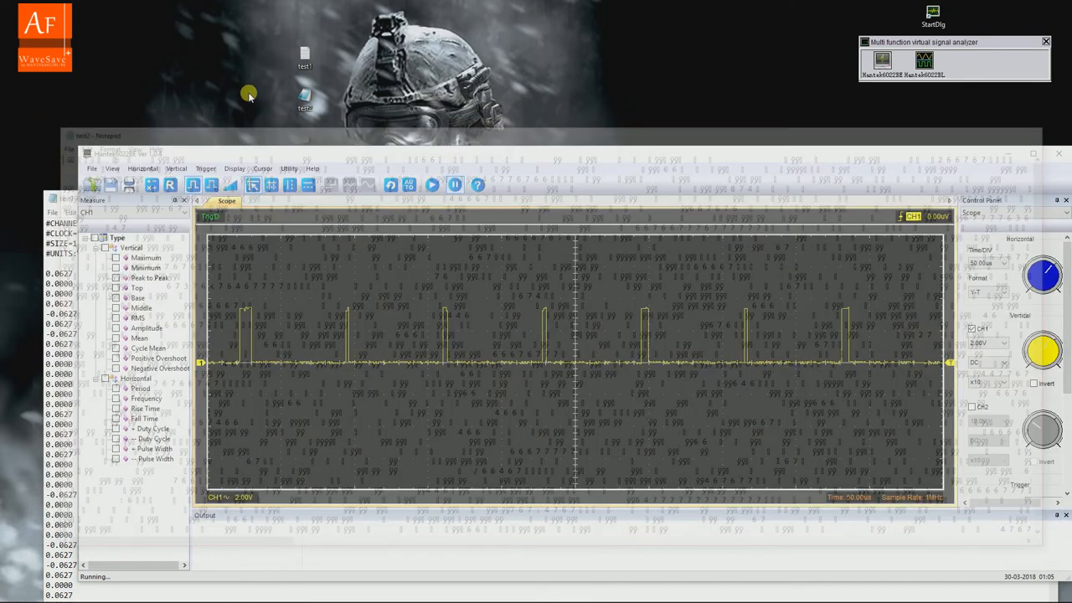
Step: View the properties of test2.rfc on the desktop and dismiss them
right_click(304, 101)
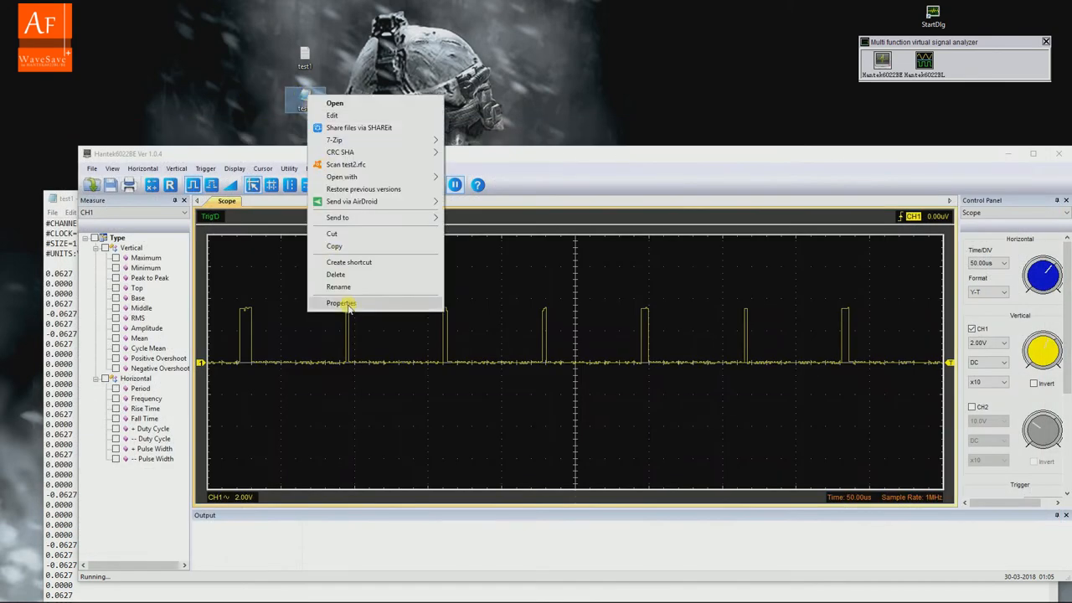
click(191, 152)
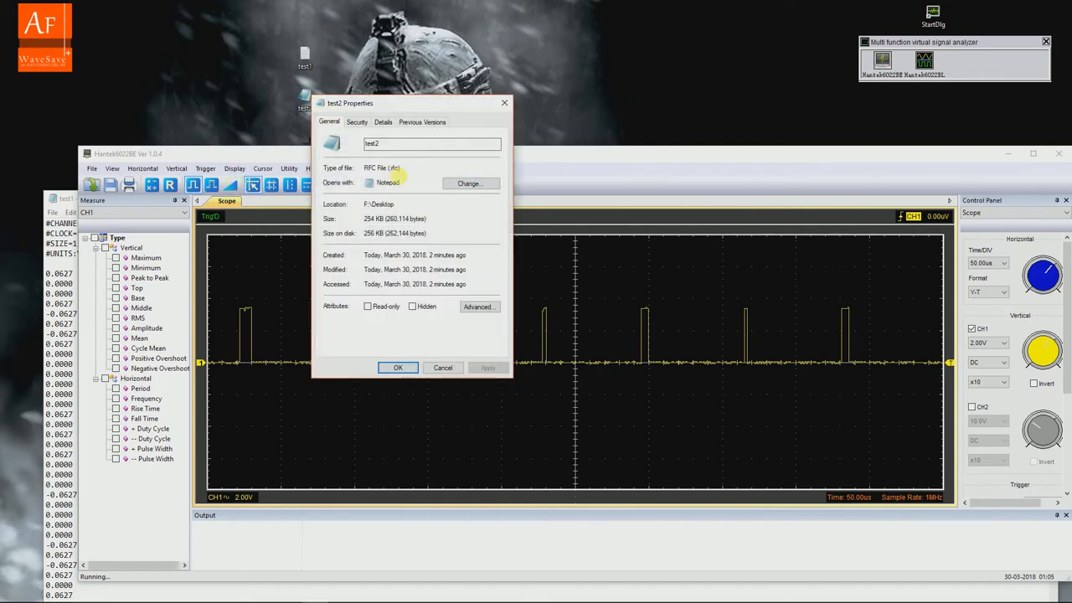
click(442, 367)
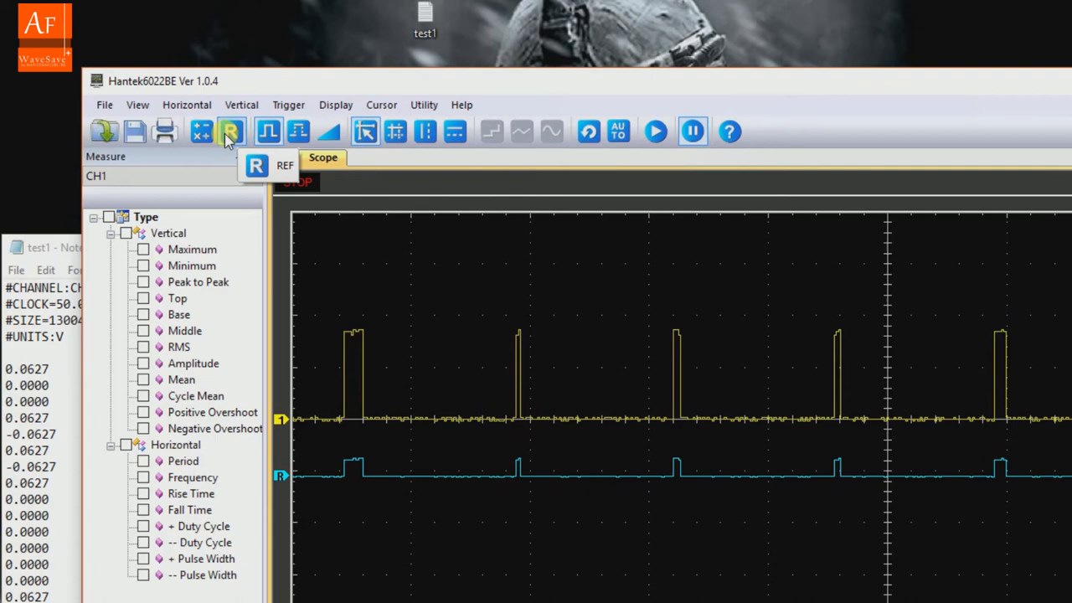
Step: In the REF settings, try 5 V, 2 V and 1 V per division with 20 µs then 50 µs time scale
click(231, 132)
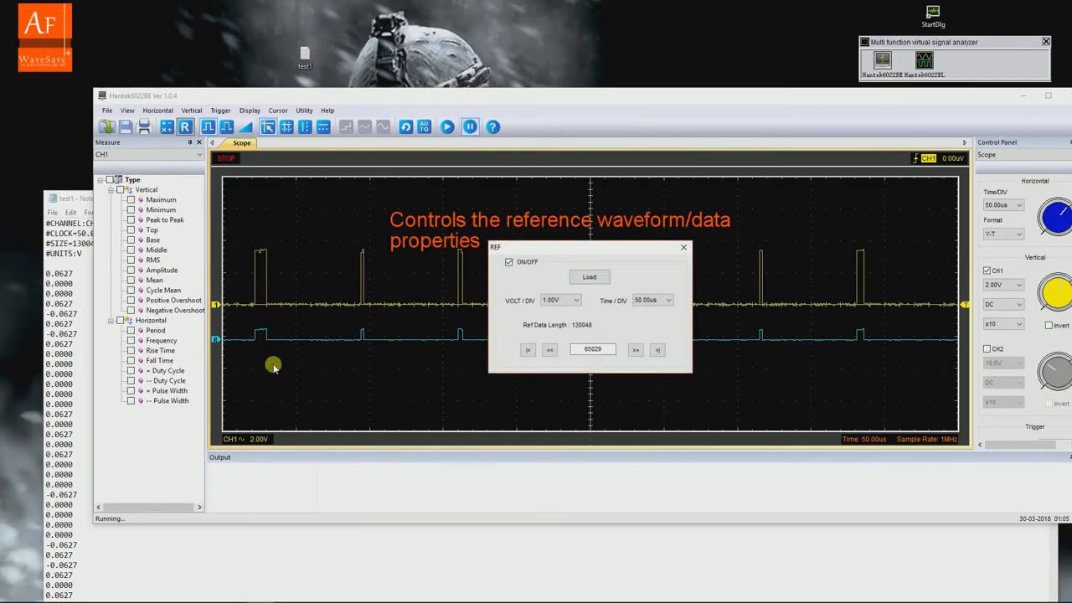
click(576, 300)
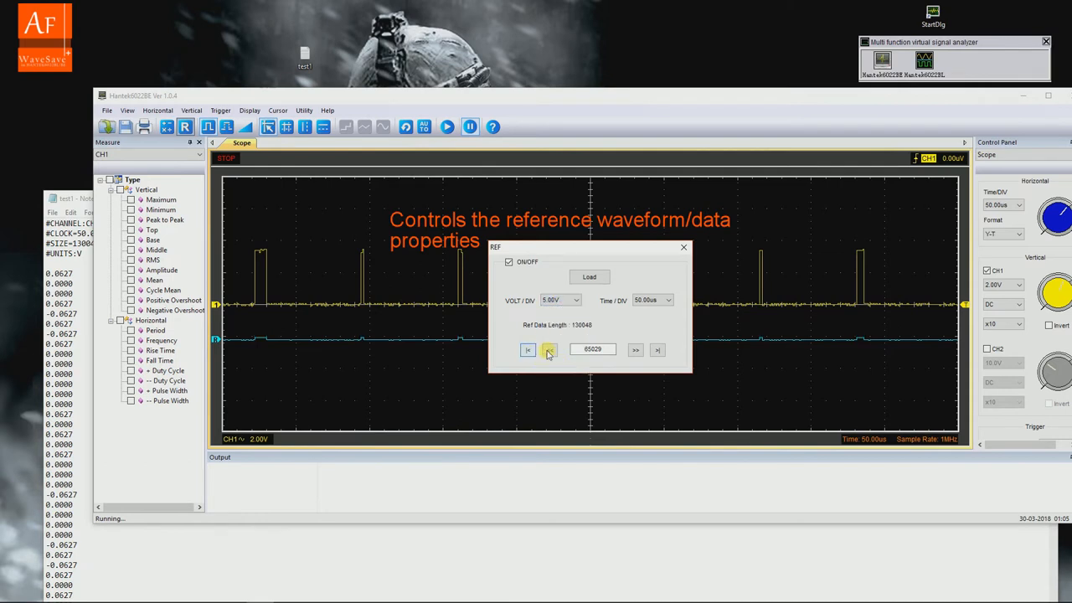
click(575, 299)
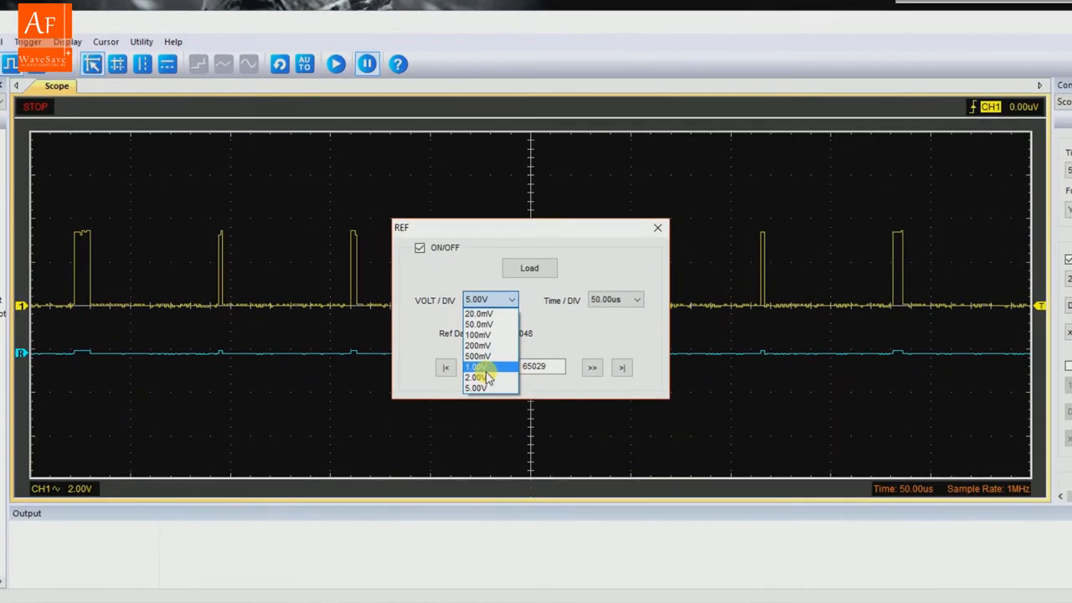
click(477, 376)
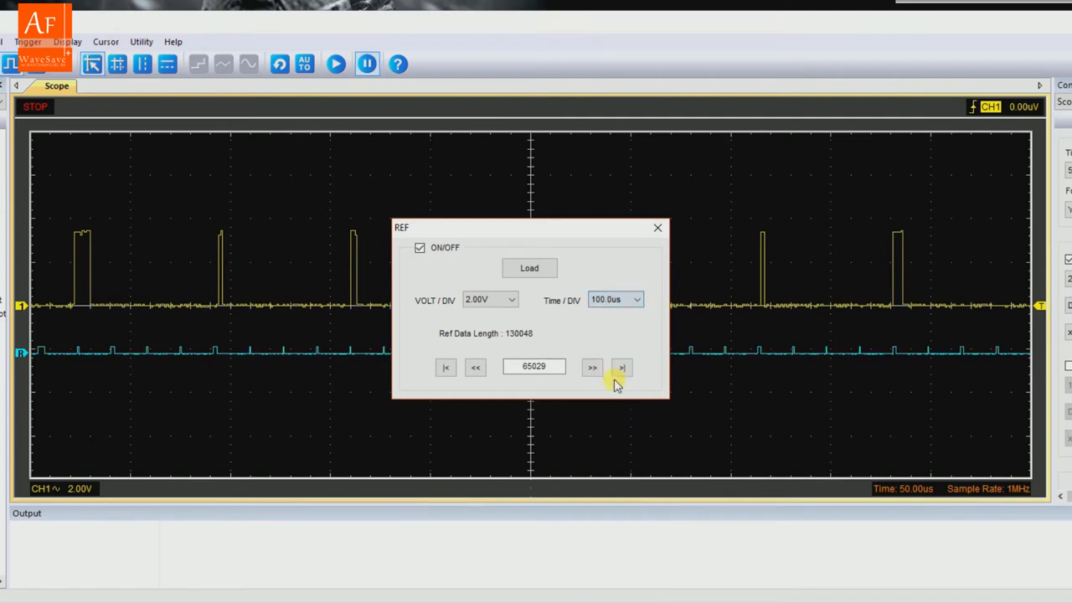
click(637, 299)
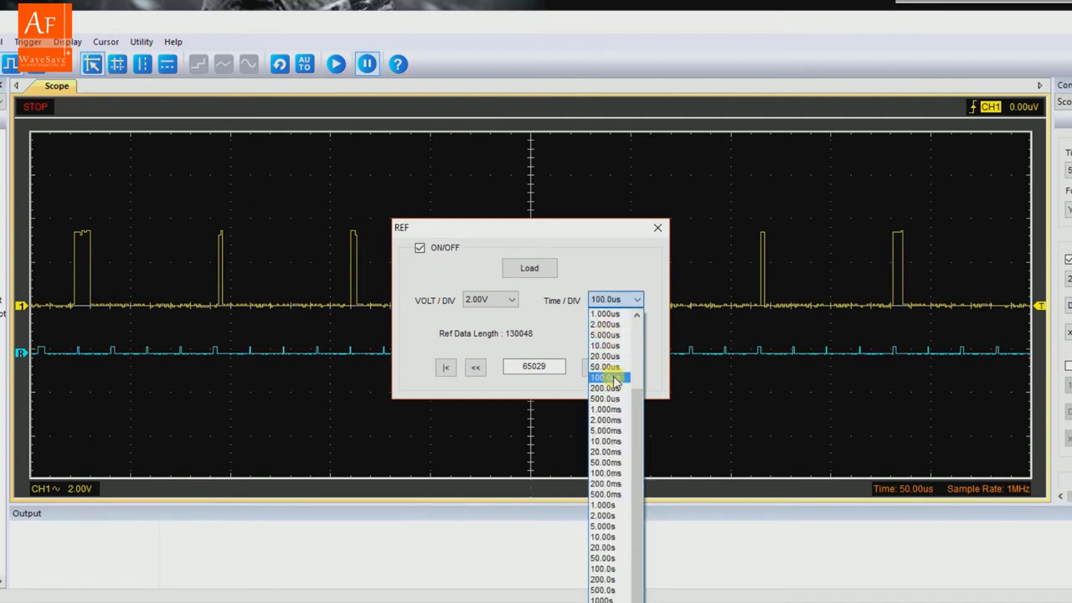
click(605, 356)
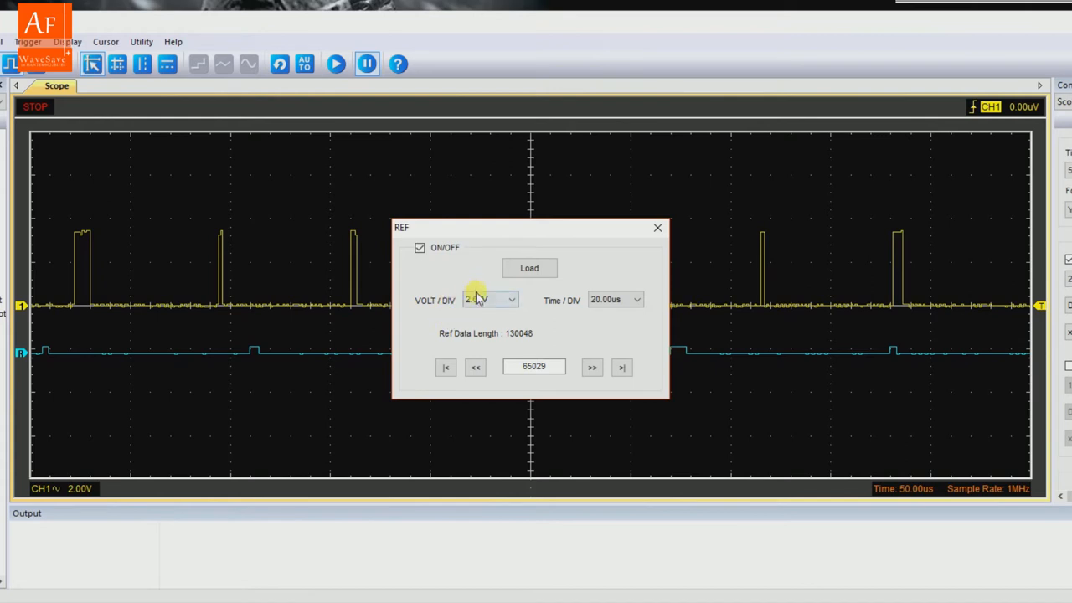
click(512, 299)
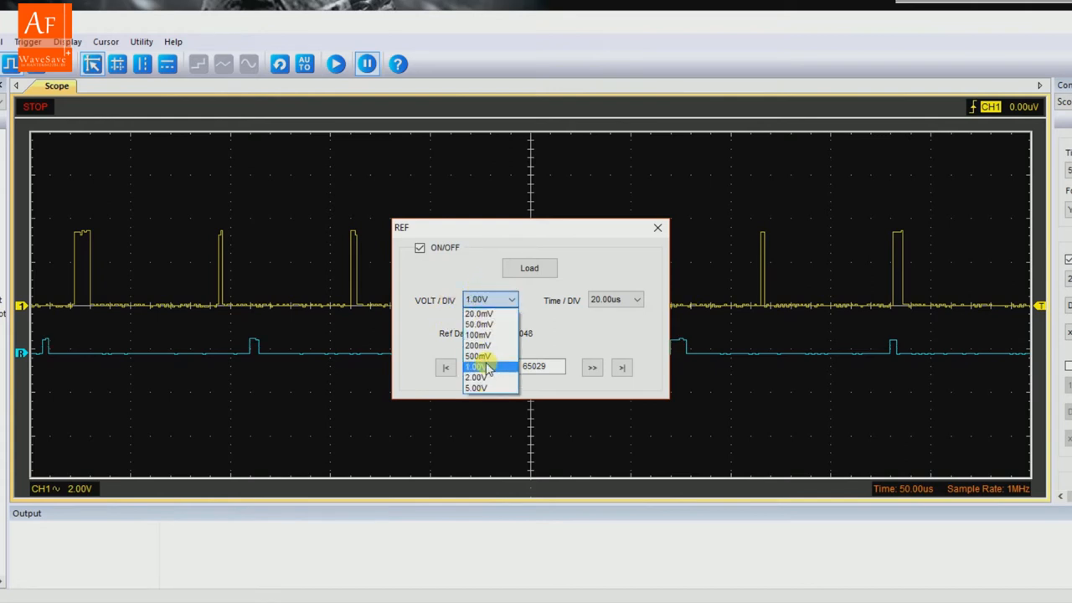
click(476, 366)
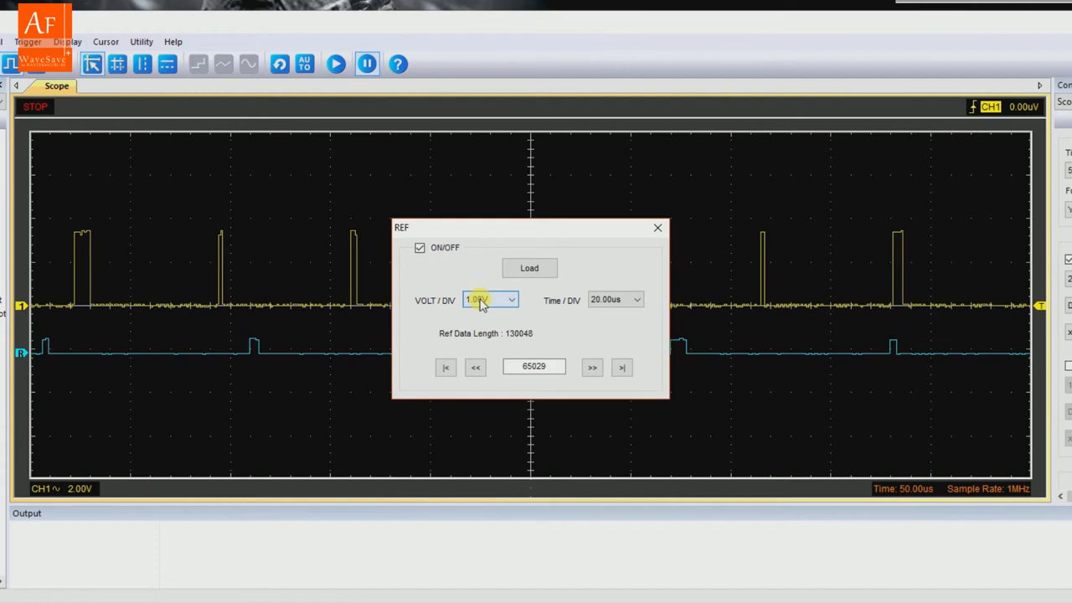
click(635, 299)
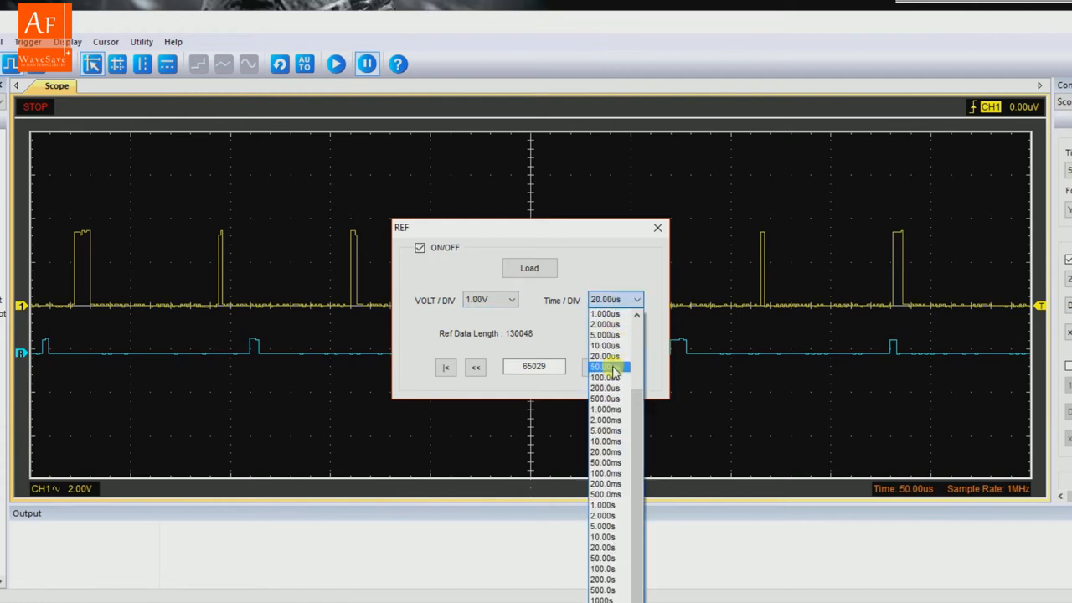
click(605, 367)
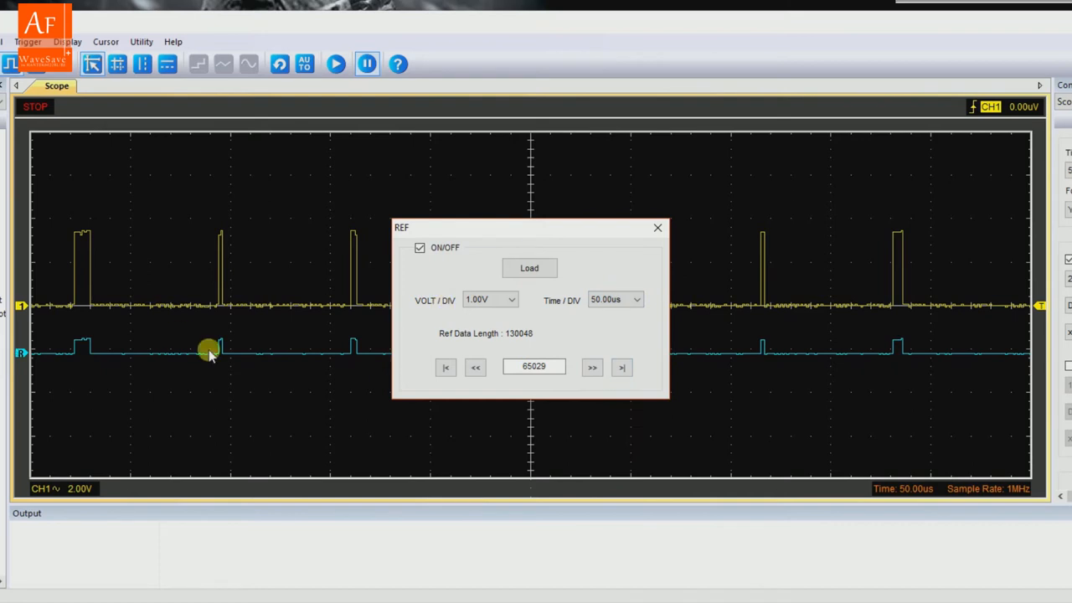
Step: Enlarge the reference to 500 mV then 200 mV per division, briefly 2 V, ending at 200 mV
click(512, 299)
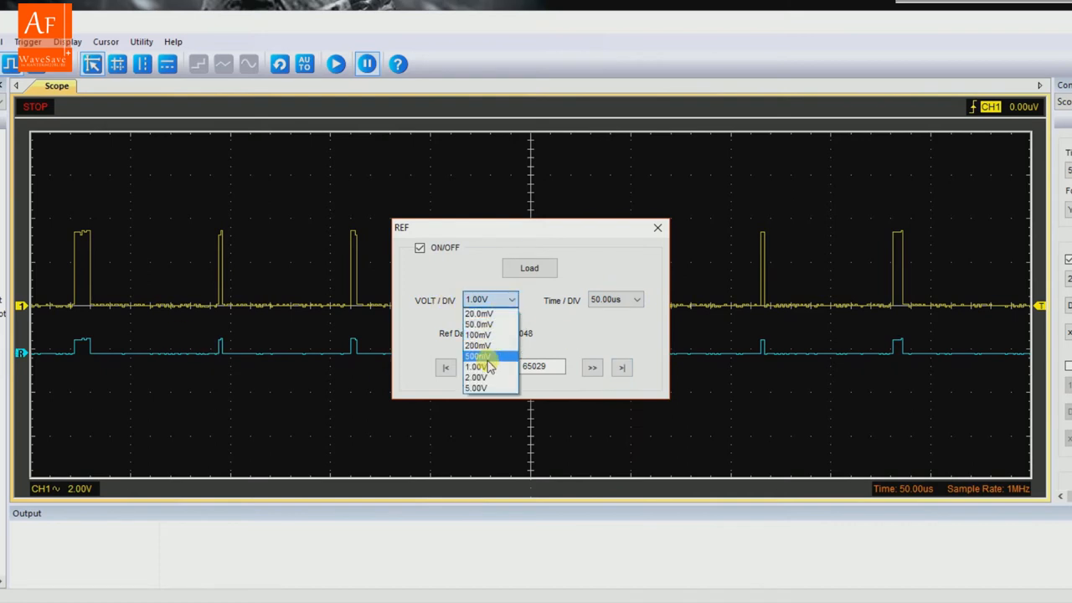
click(477, 355)
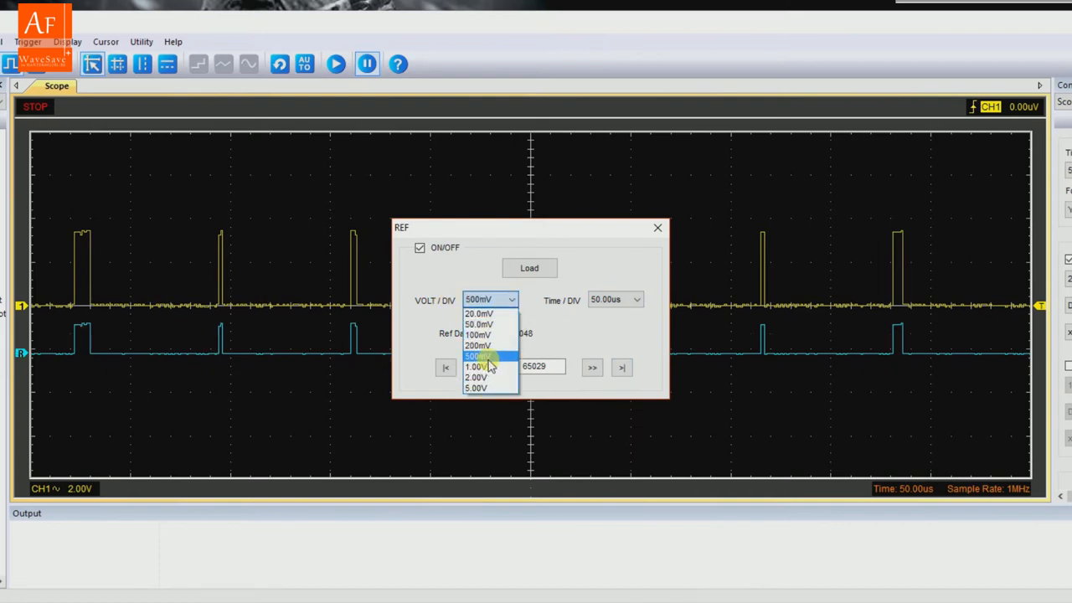
mouse_move(485, 346)
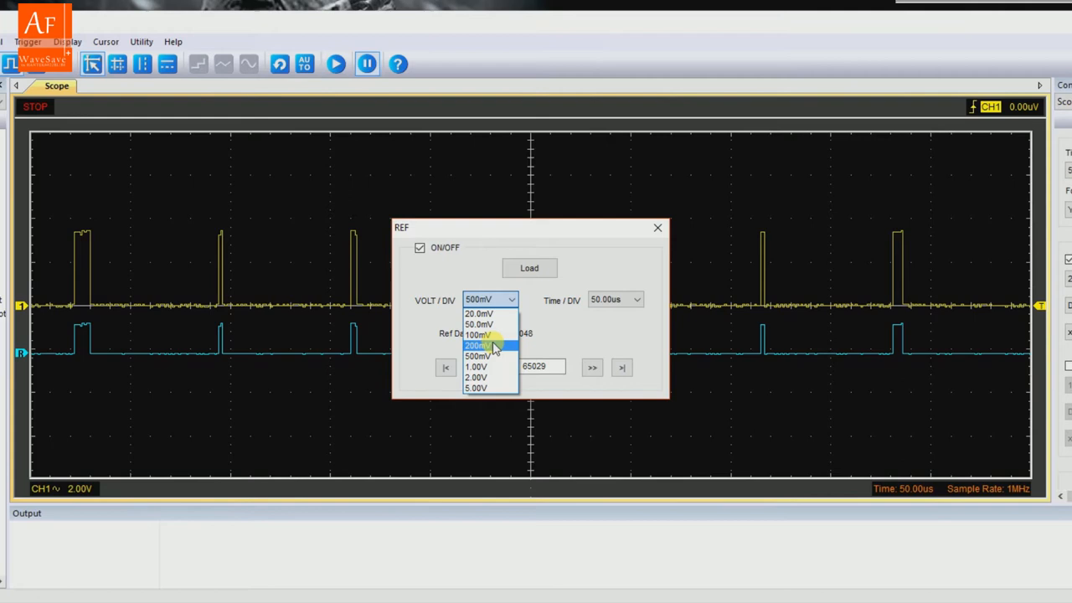
click(478, 345)
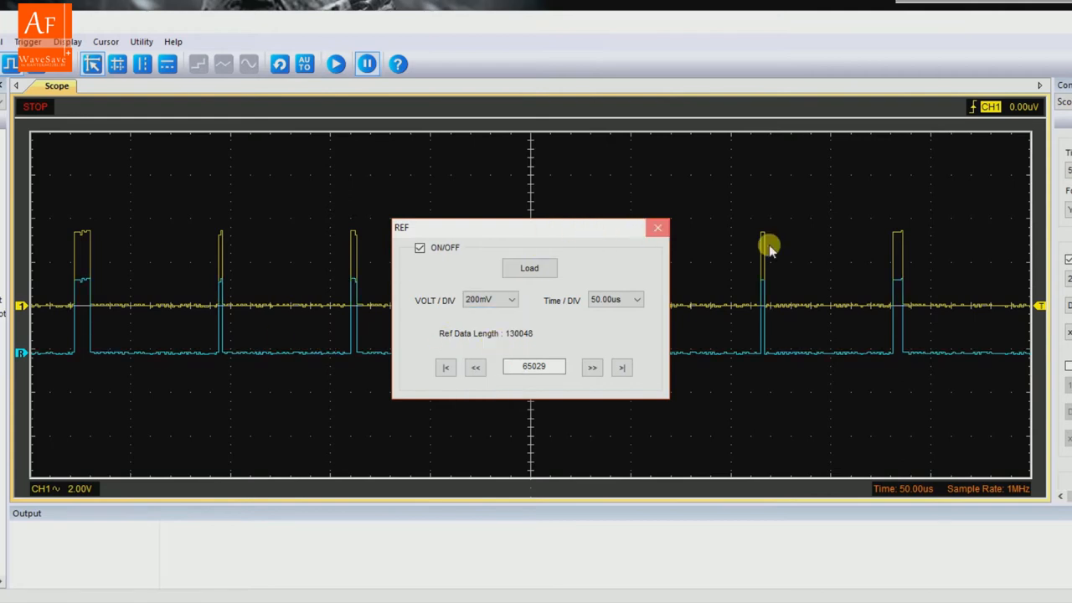
click(657, 227)
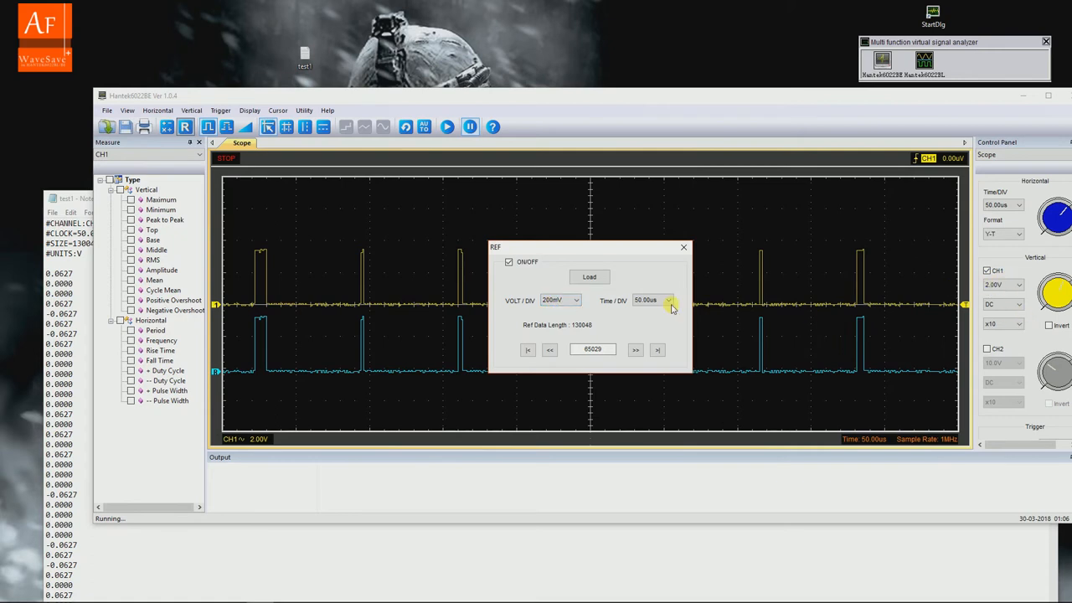
click(576, 300)
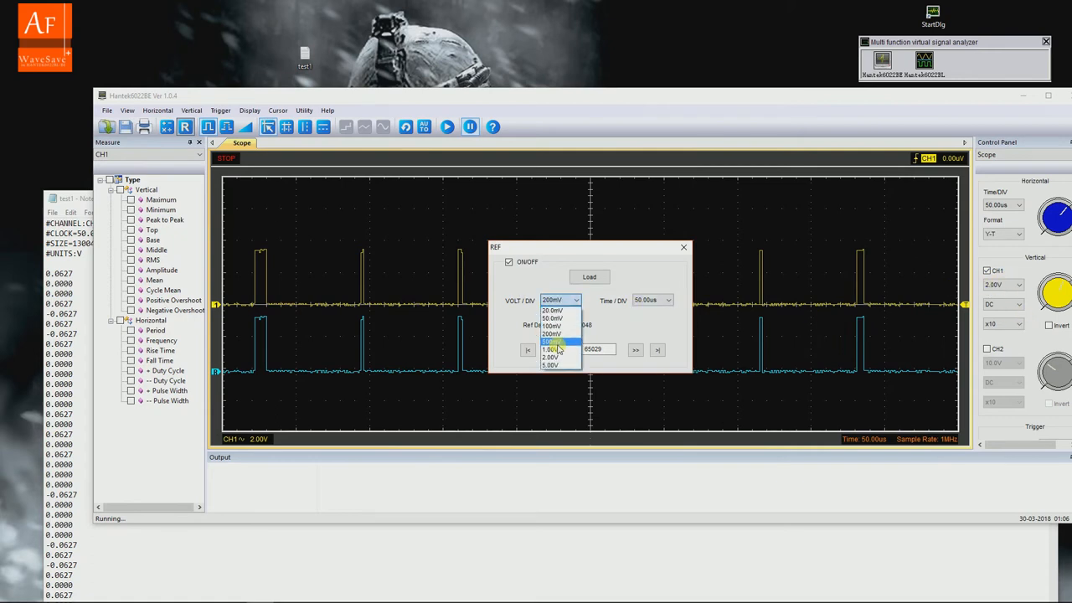
click(550, 357)
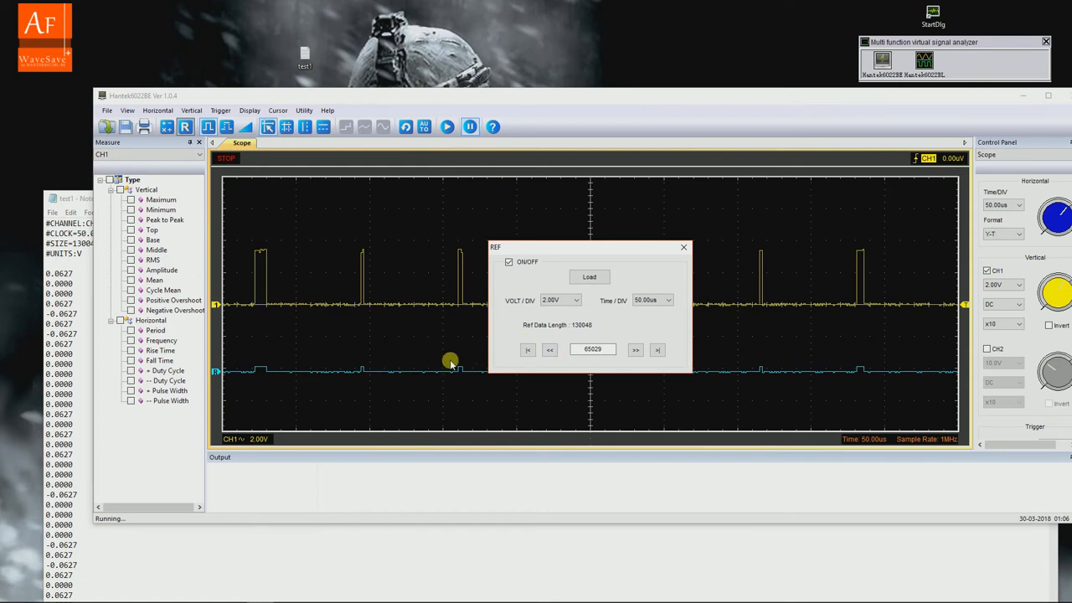
mouse_move(429, 312)
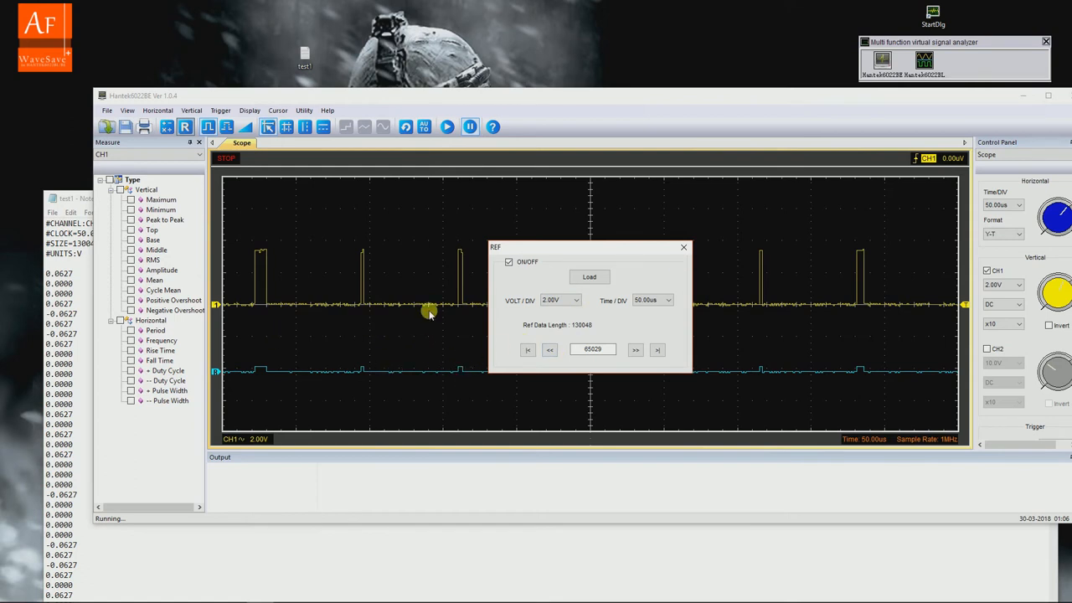
click(561, 299)
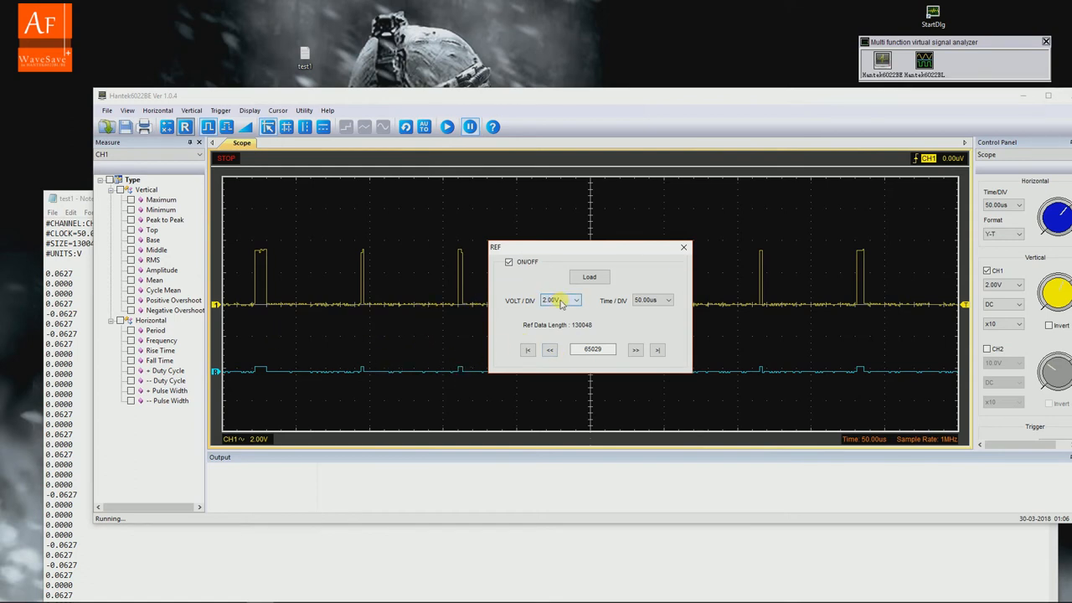
click(576, 300)
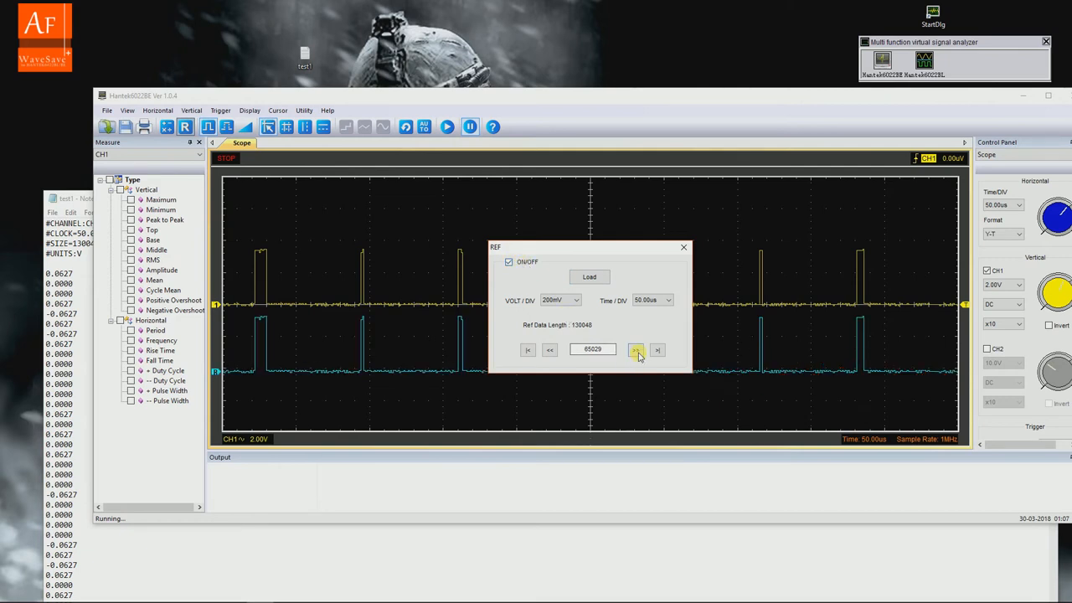
Step: Shift the reference record back and forth and change its time base through 1 µs and 500 µs
click(636, 350)
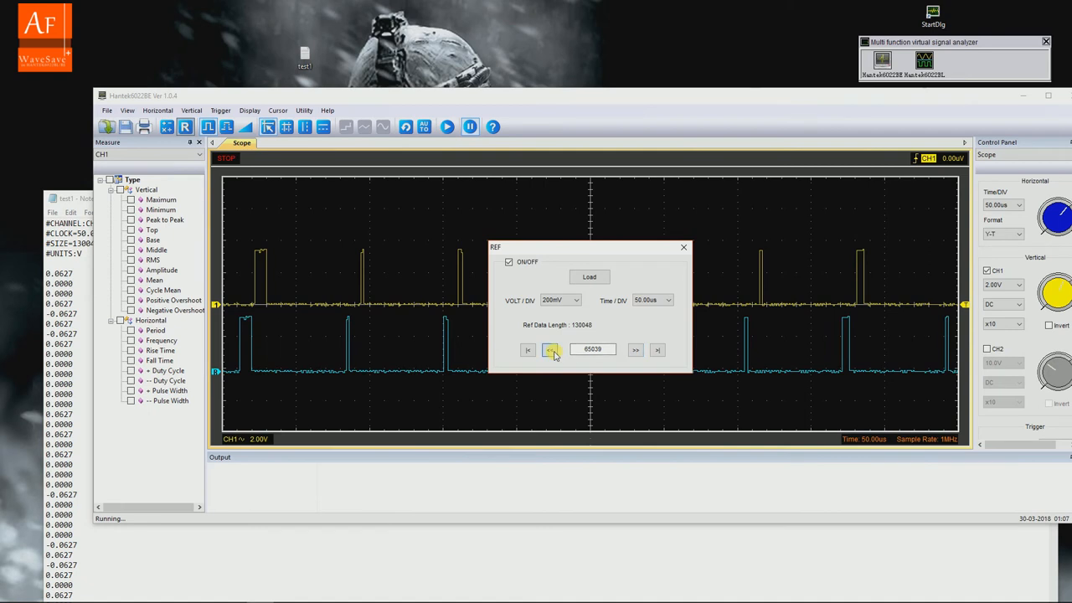
click(552, 350)
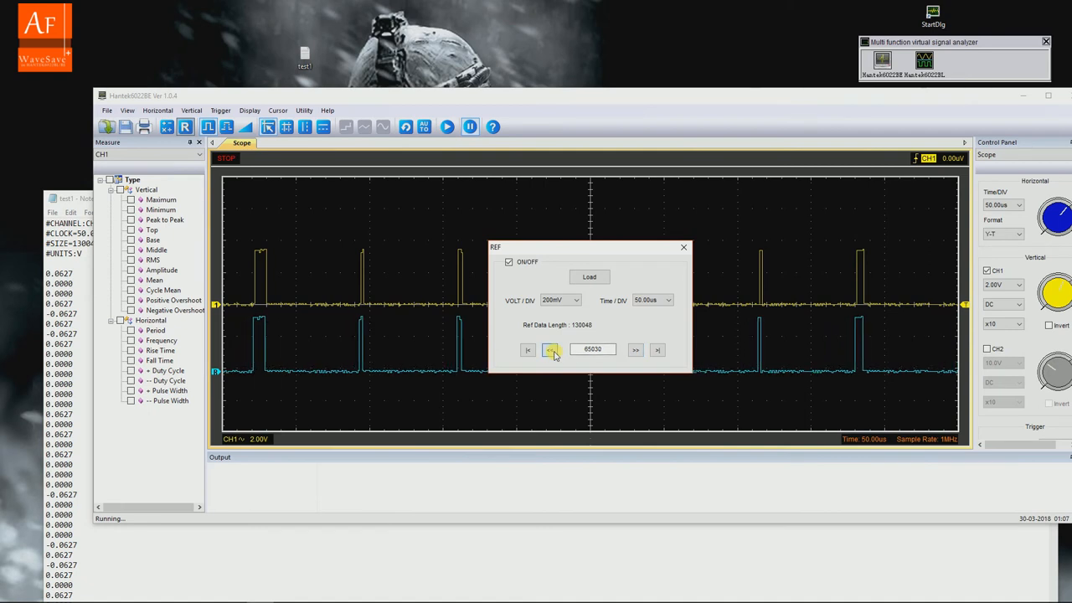
click(548, 349)
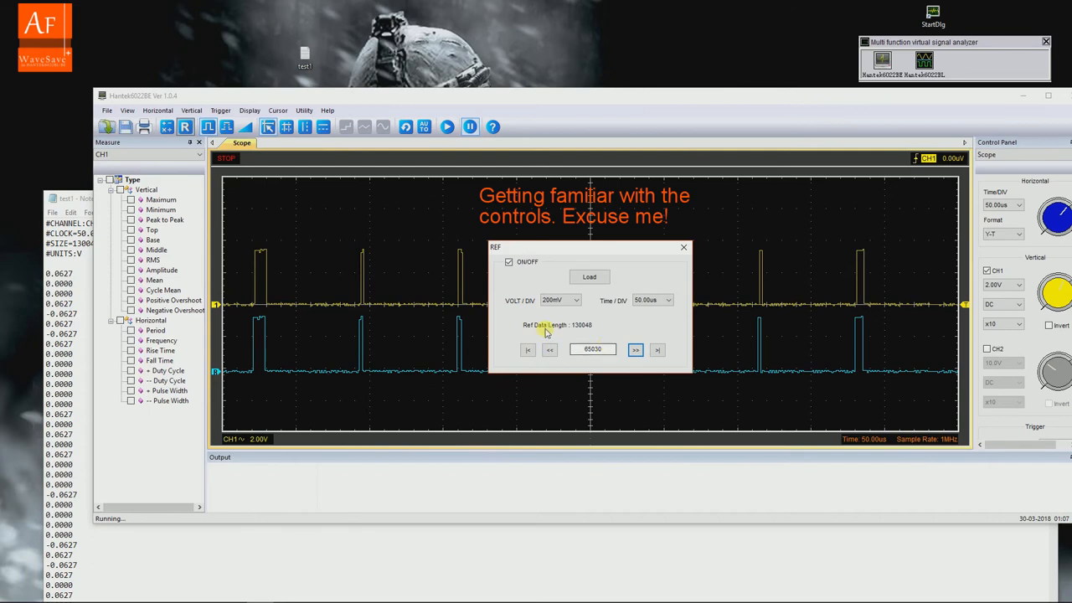
click(669, 300)
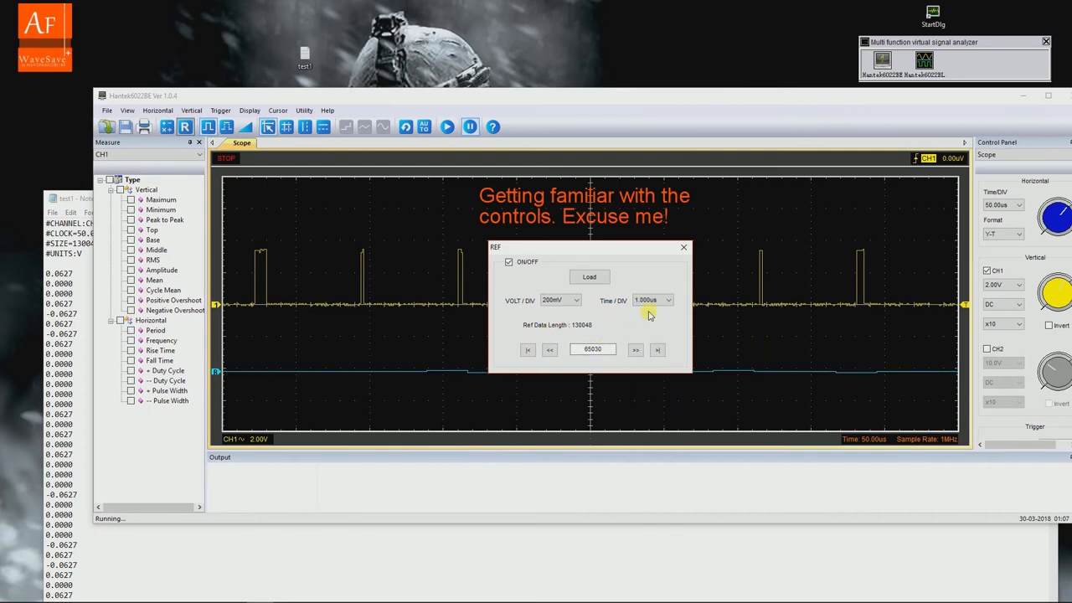
click(668, 299)
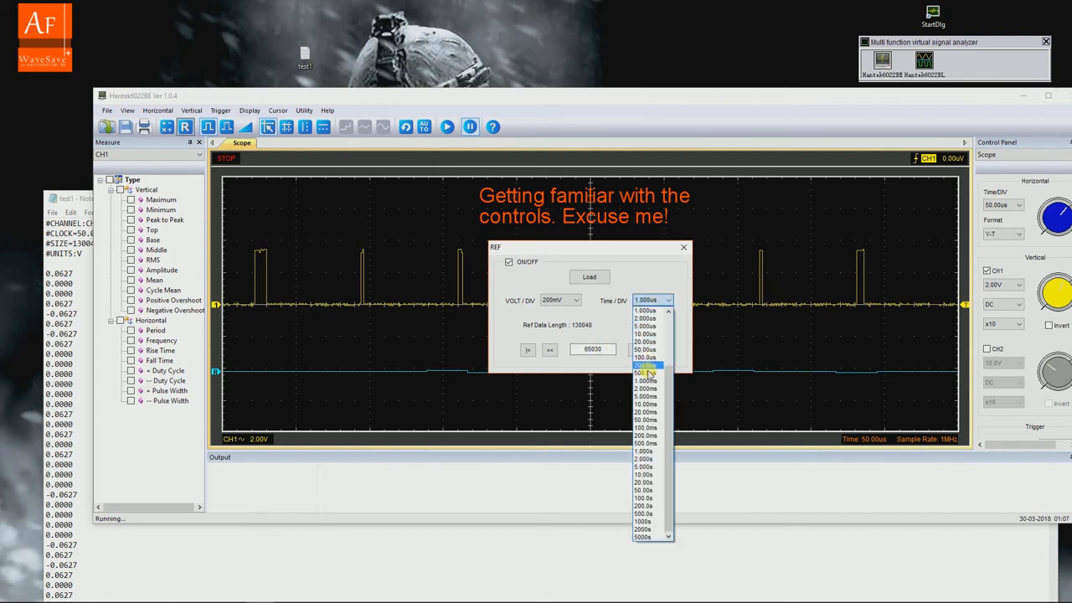
click(645, 373)
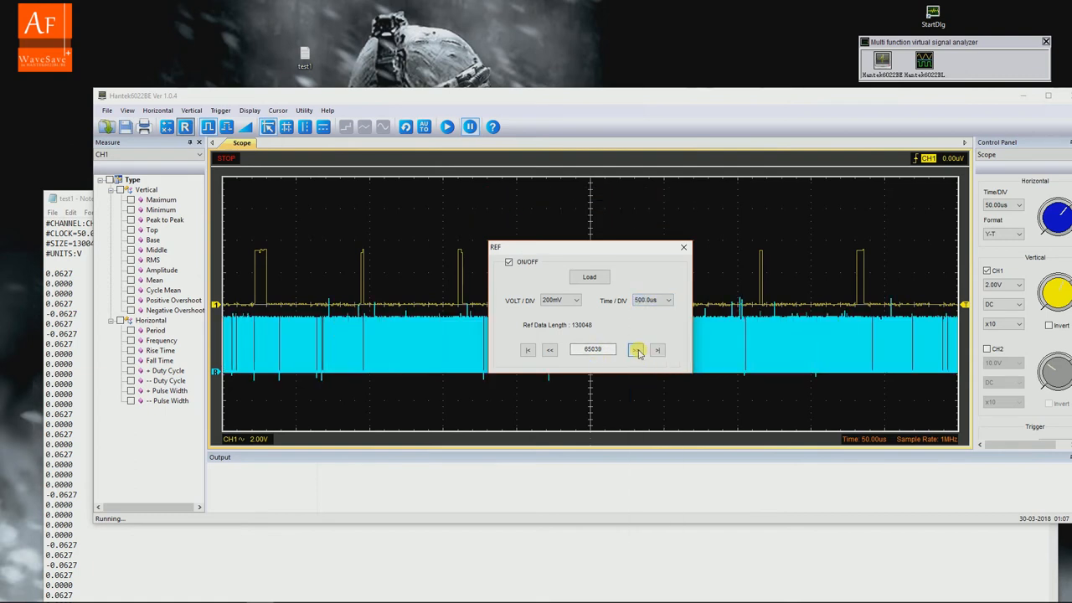
Step: Jump to the first and last reference samples, step forward to sample 12, and close the REF settings
click(666, 300)
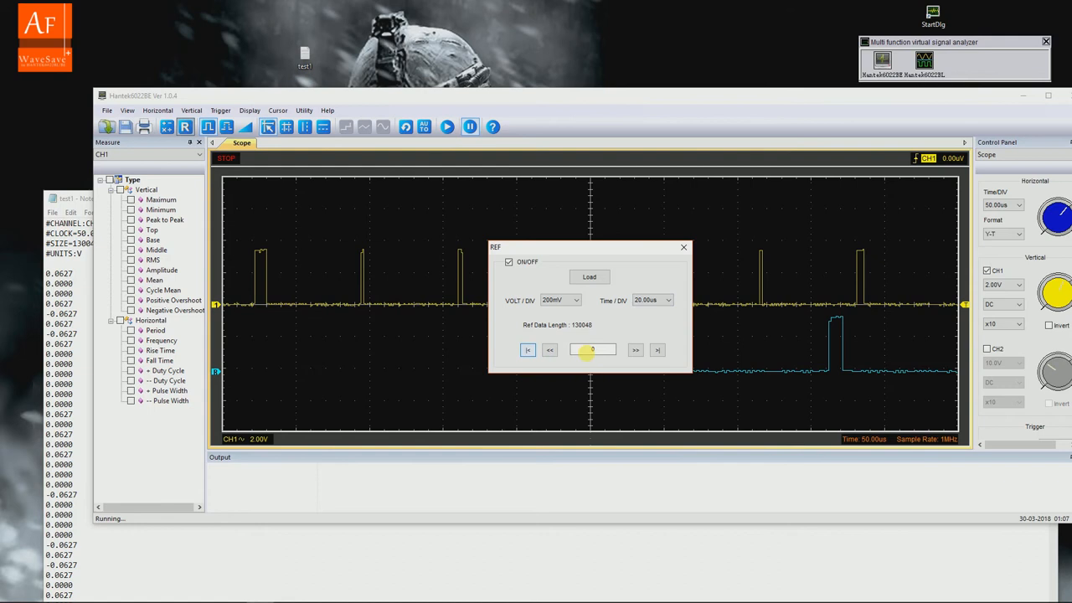
click(657, 350)
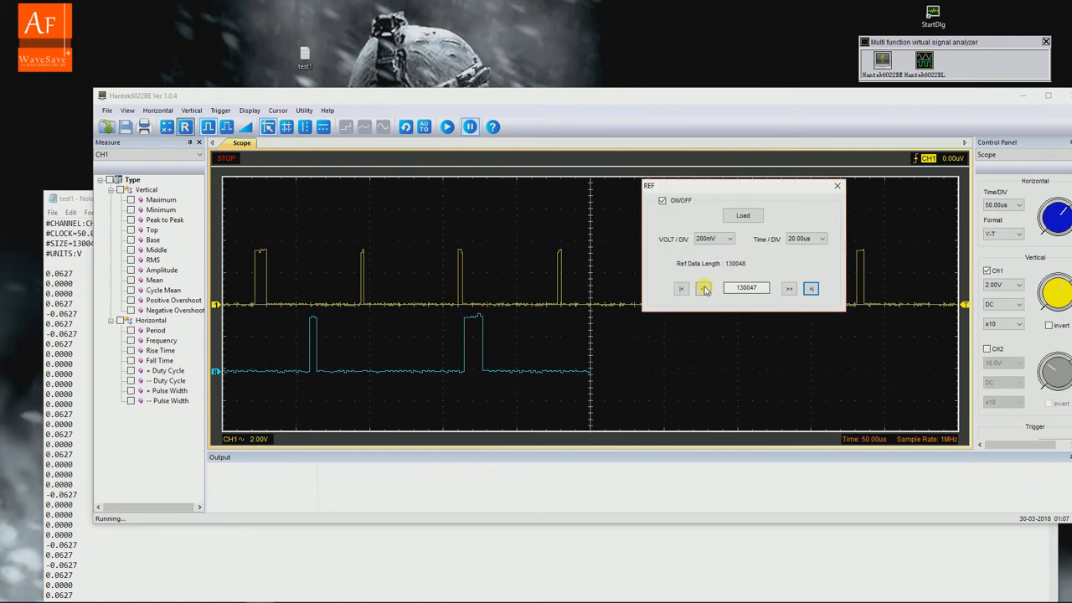
click(681, 288)
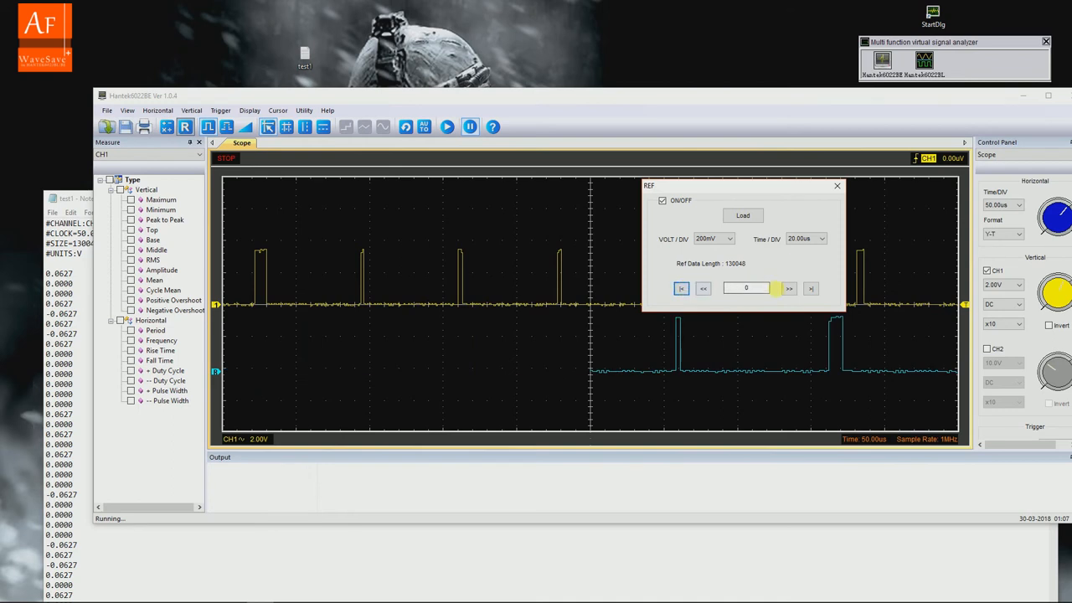
click(788, 288)
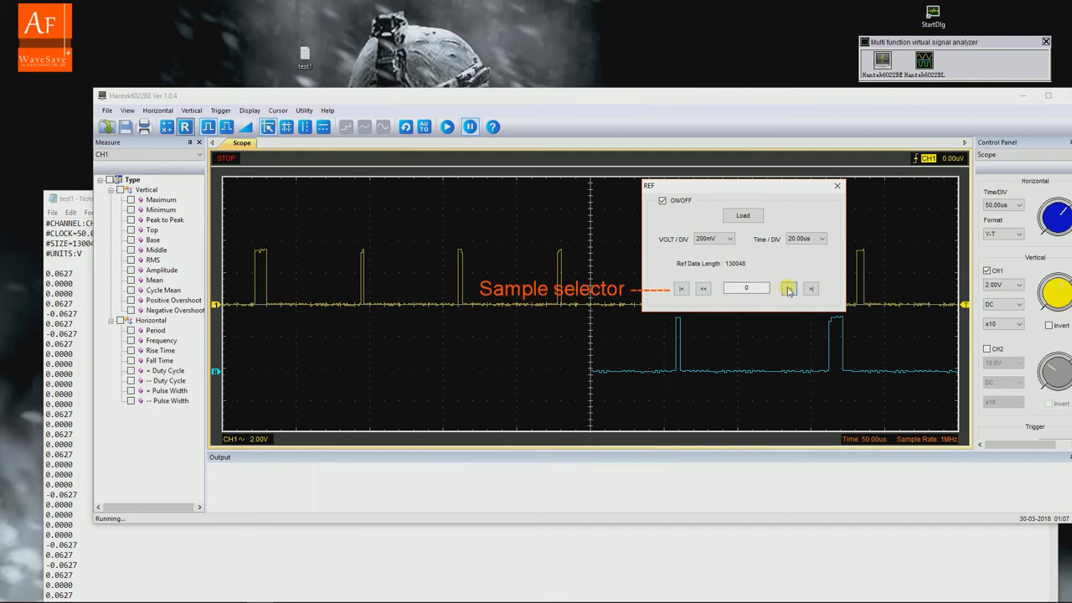
click(788, 288)
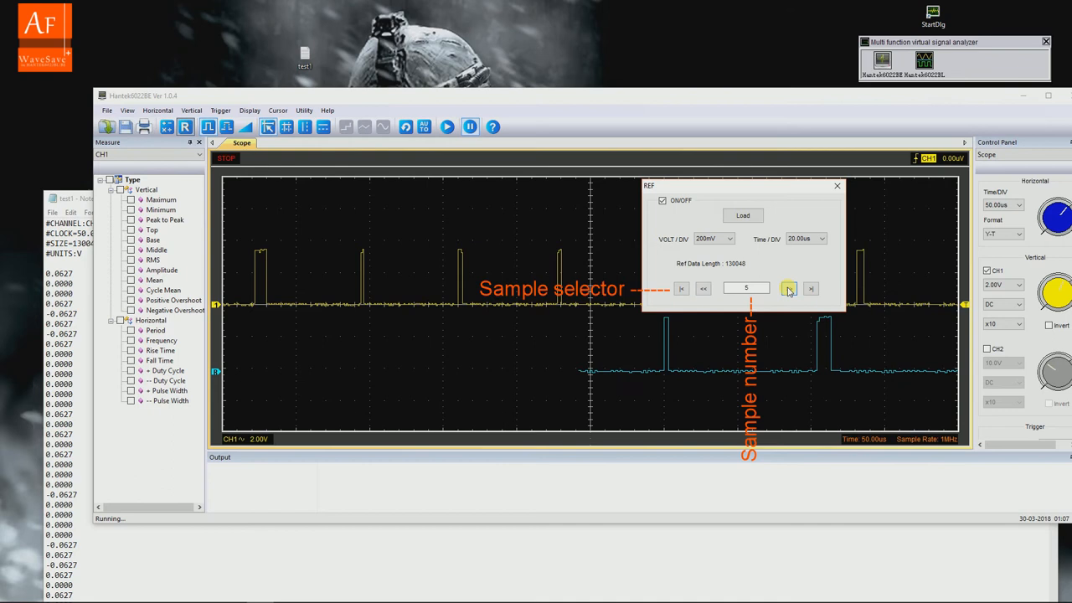
click(788, 288)
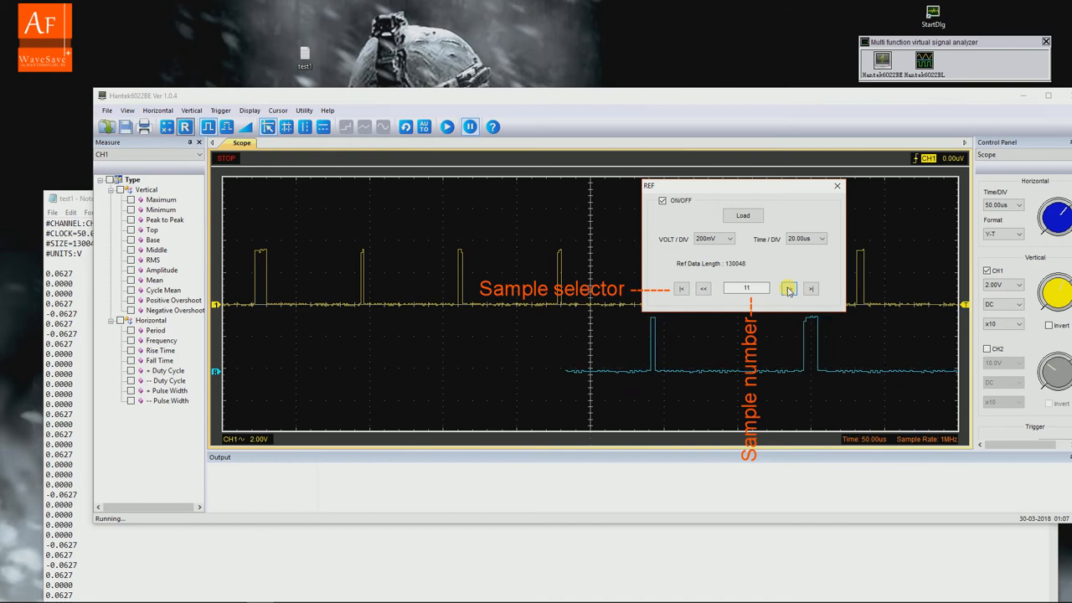
click(788, 288)
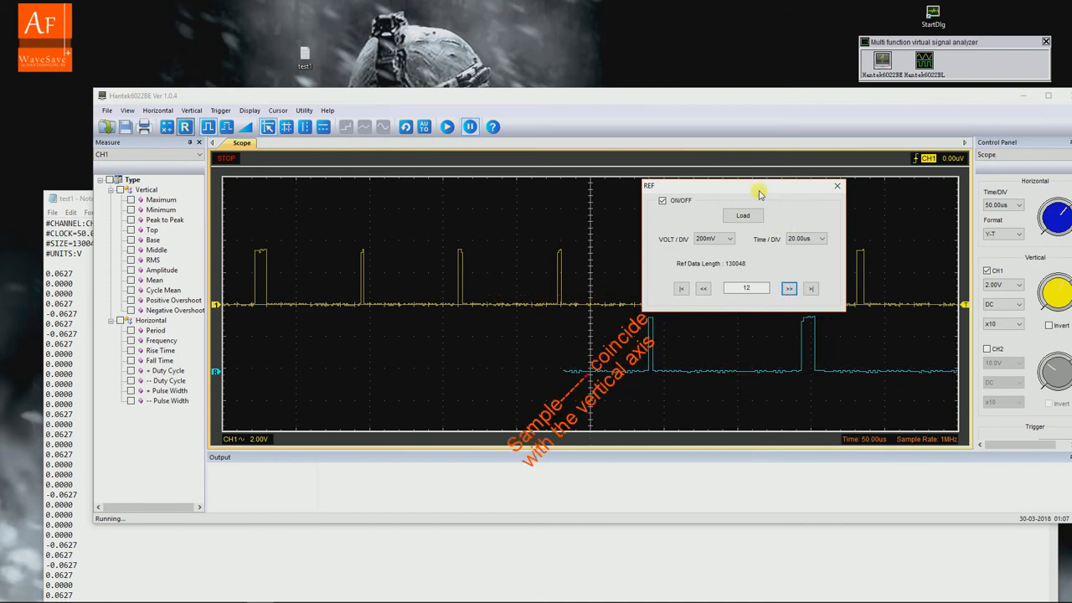
click(836, 186)
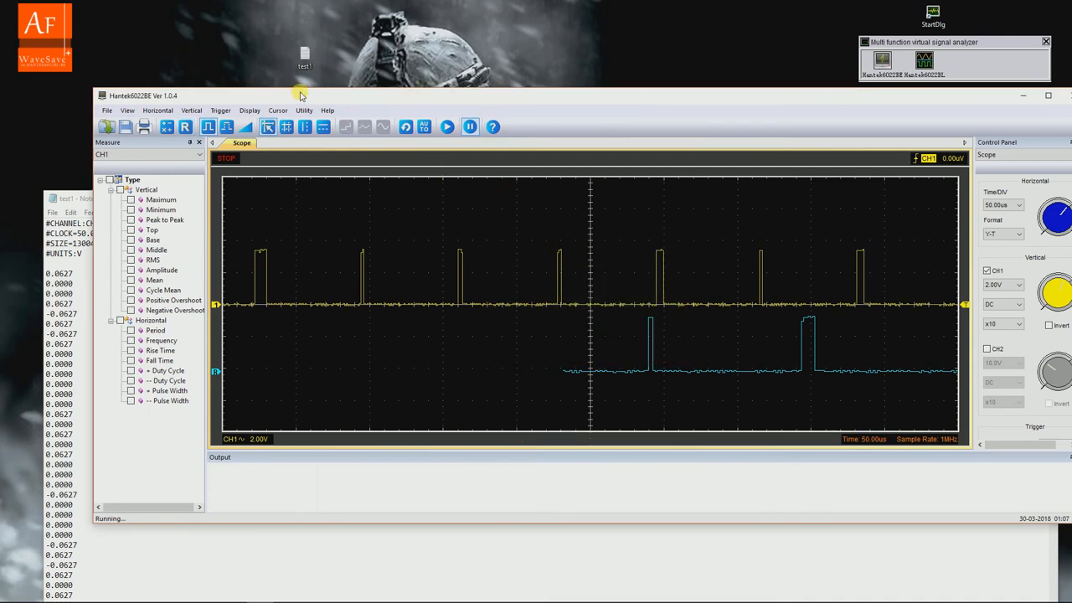
Step: Drag the Hantek6022BE window down the desktop to uncover test3.bmp
drag(300, 94, 265, 149)
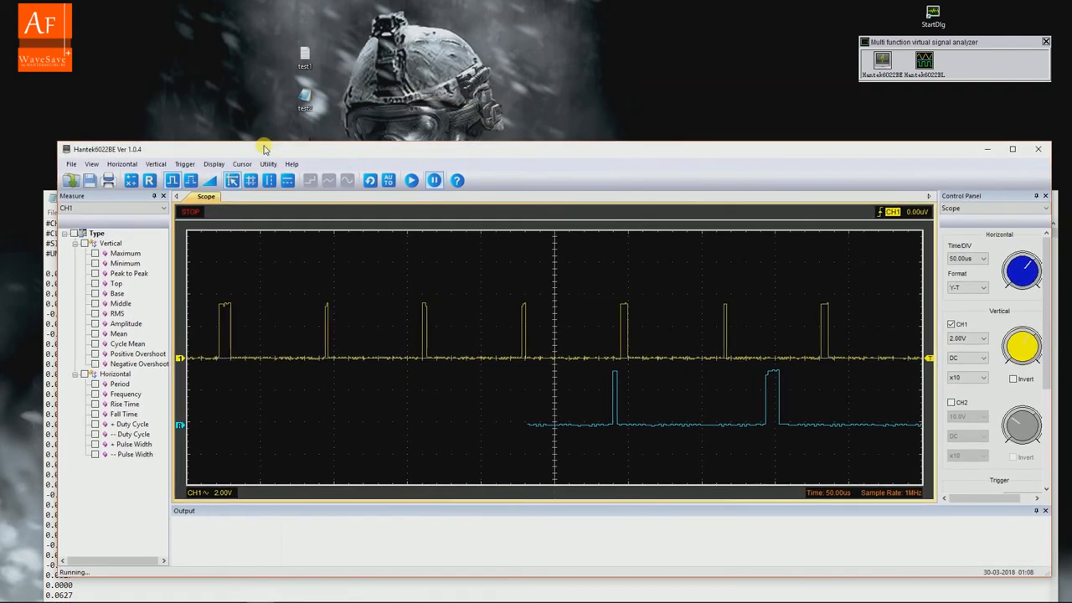
drag(264, 149, 305, 166)
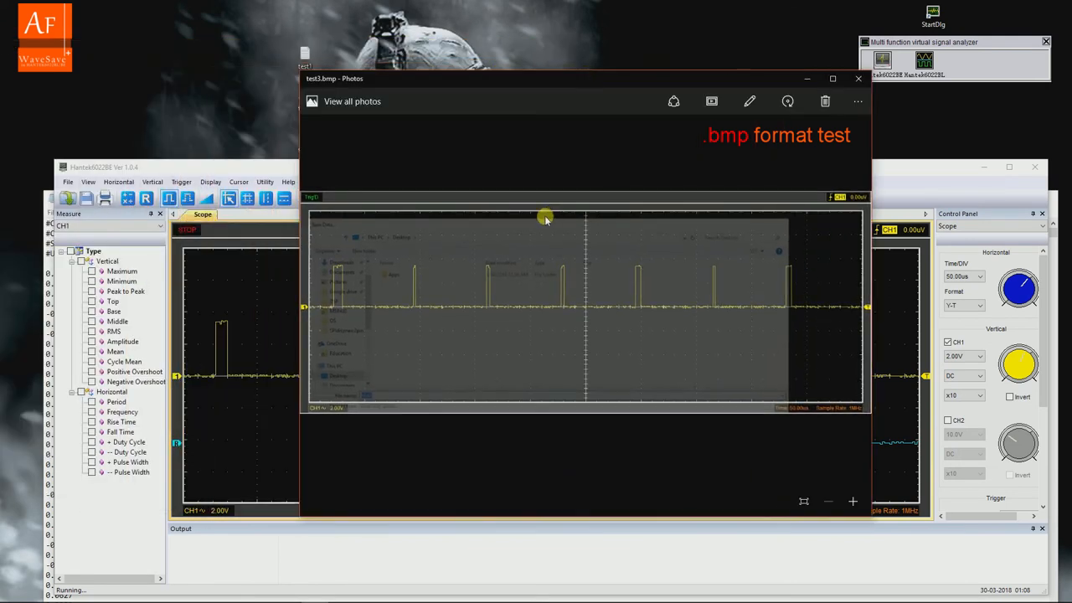
mouse_move(387, 199)
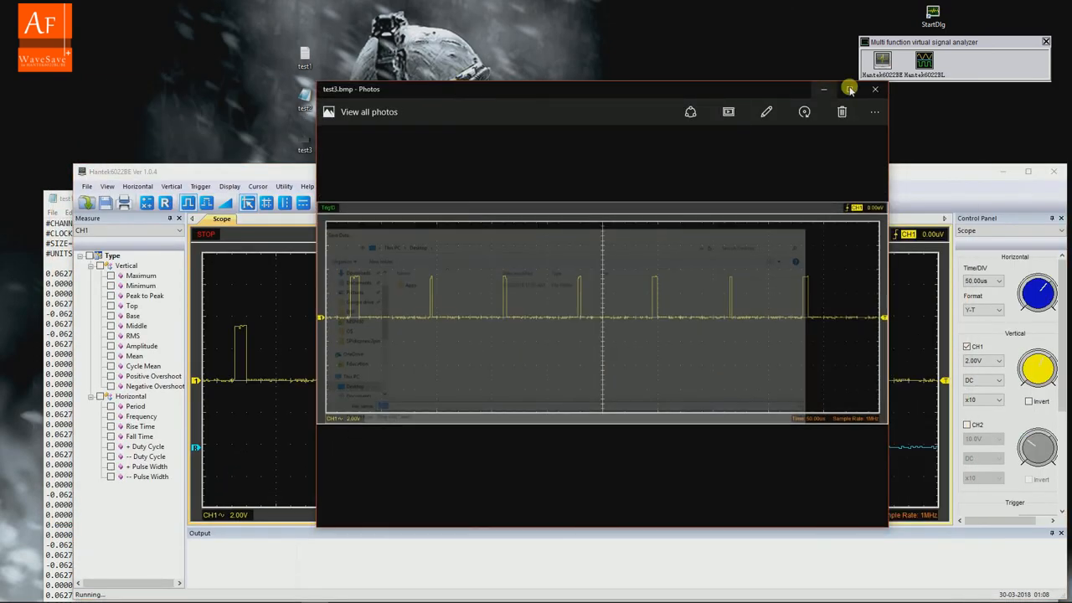
Step: Save the CH1 scope display as bitmap 'dsf' on the Desktop and dismiss its preview
click(874, 89)
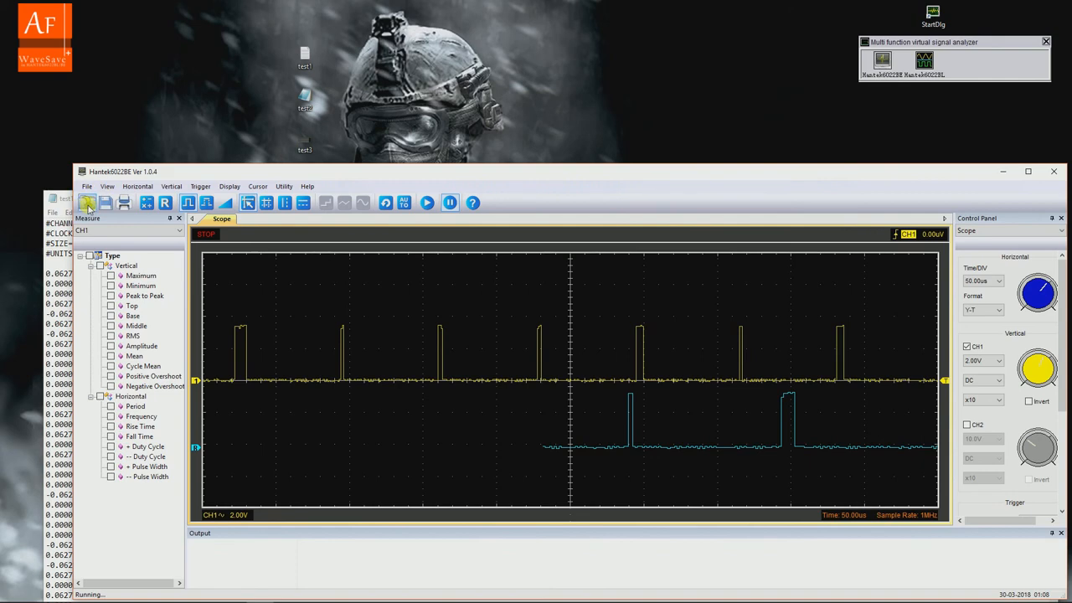
click(105, 203)
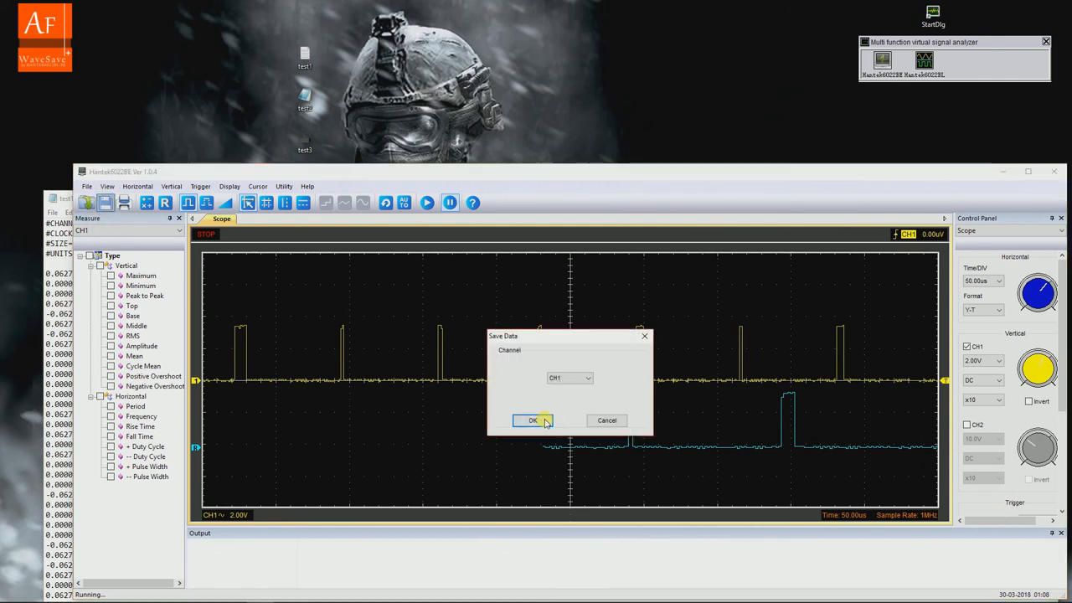
click(532, 421)
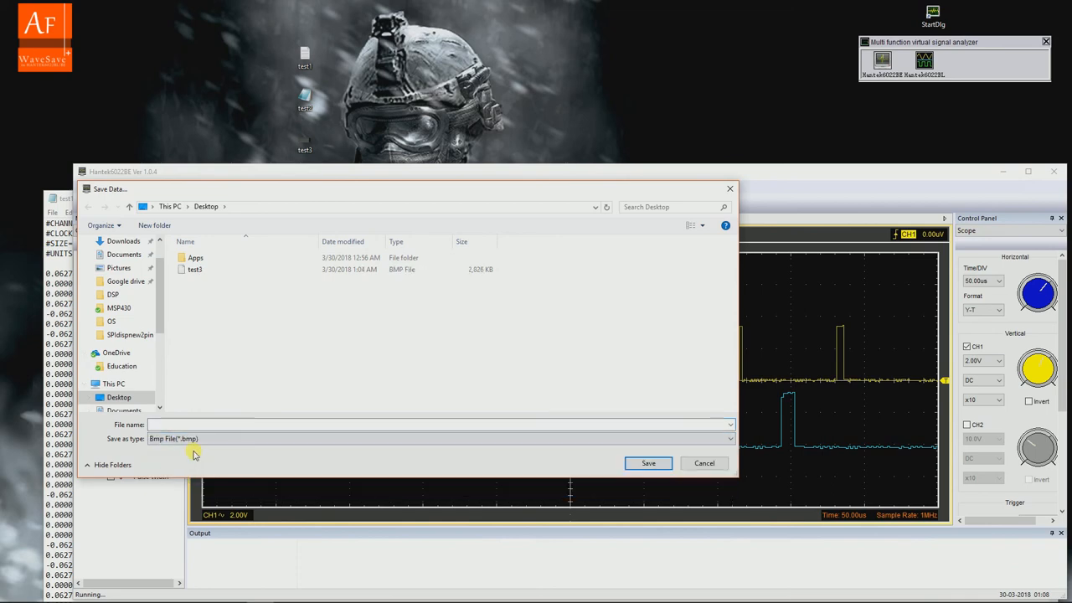
text(dsf)
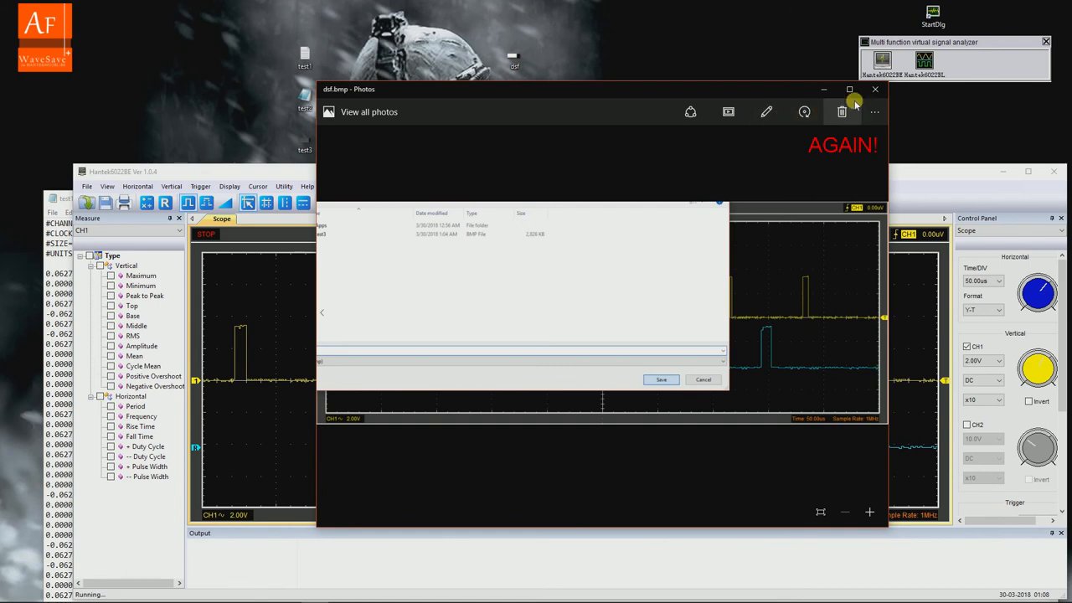
click(875, 89)
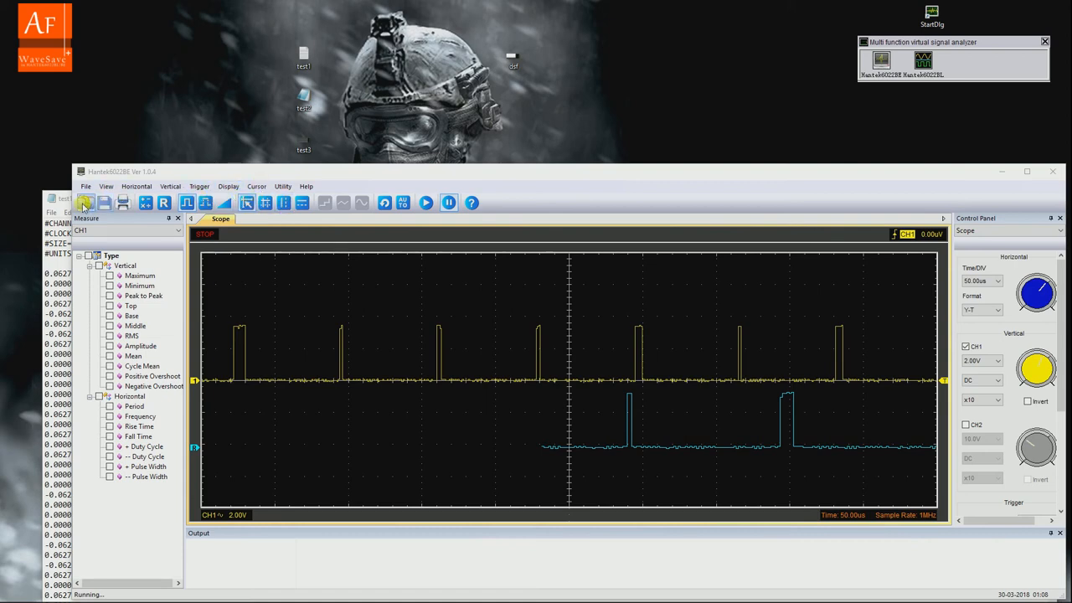
Step: Save the CH1 scope display to a bitmap file again, confirming the existing file dialog
click(84, 203)
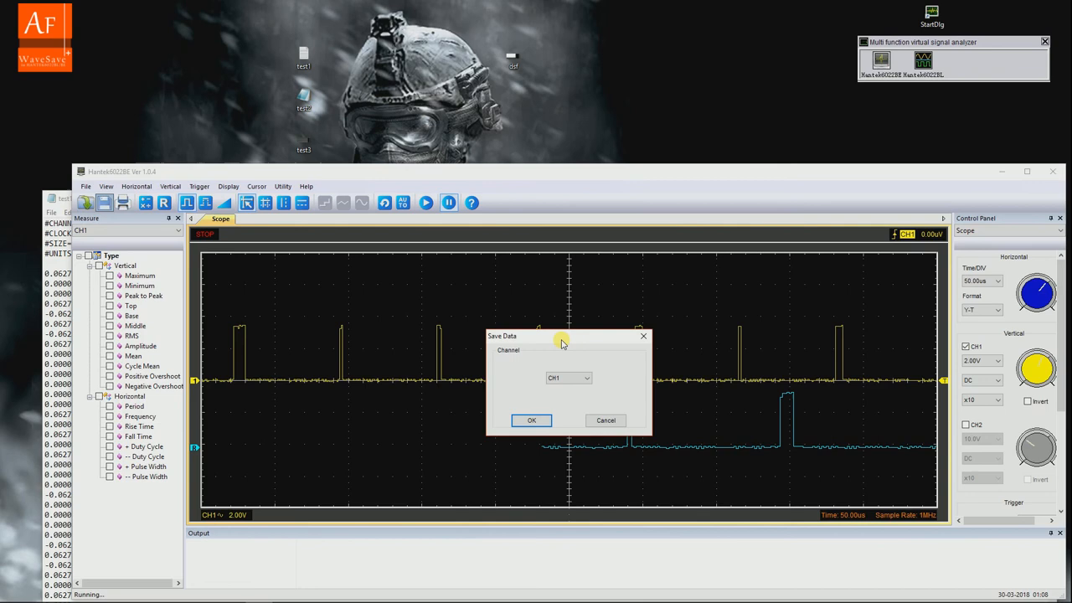
click(531, 420)
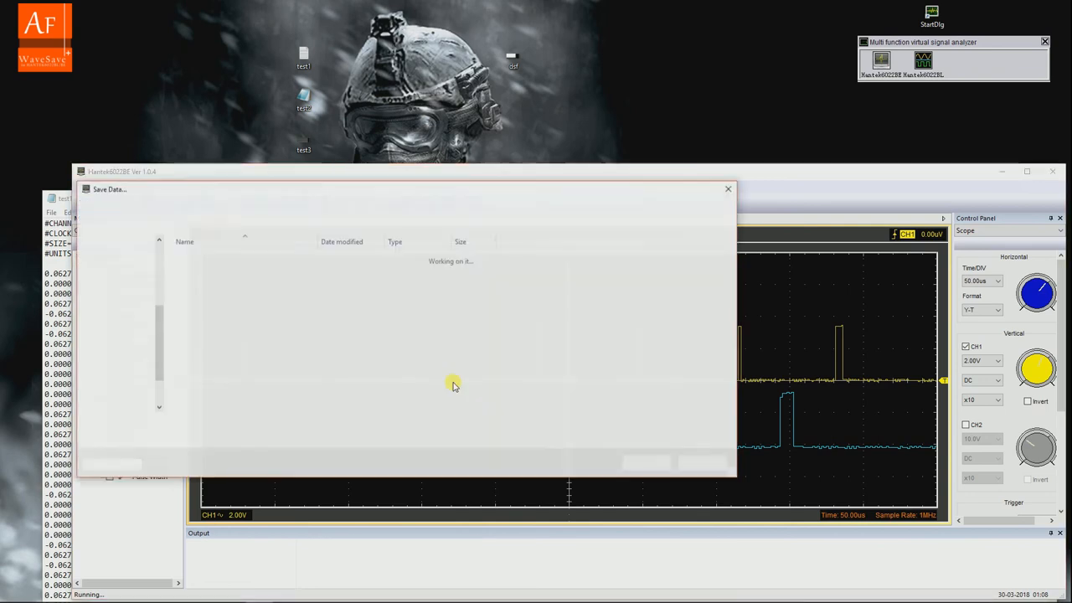
click(439, 437)
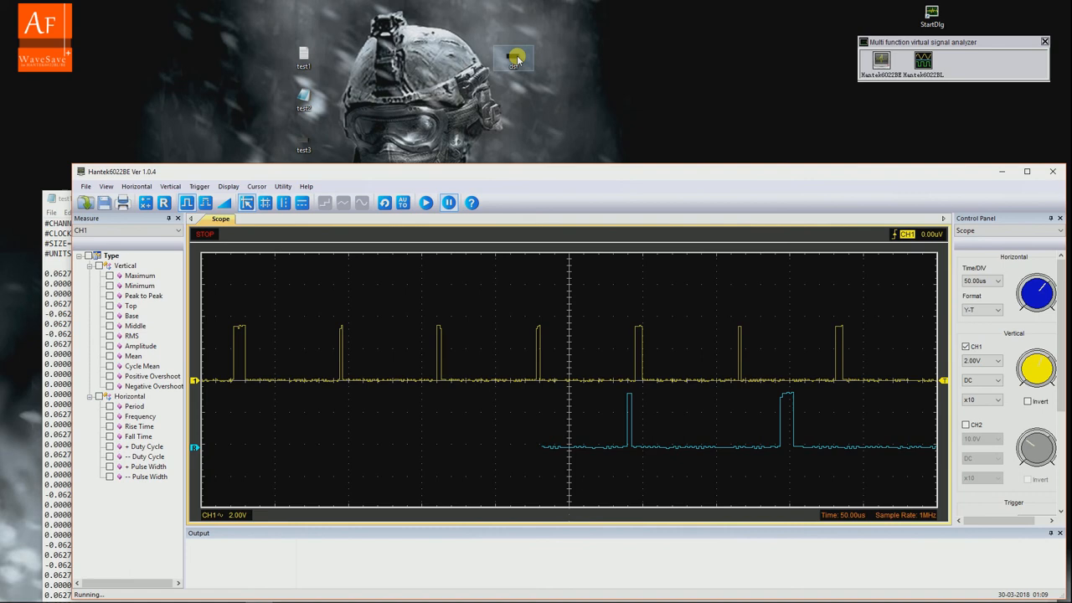
Step: View dsf.bmp from the Desktop showing CH1 and the reference trace, then close Photos
double_click(514, 58)
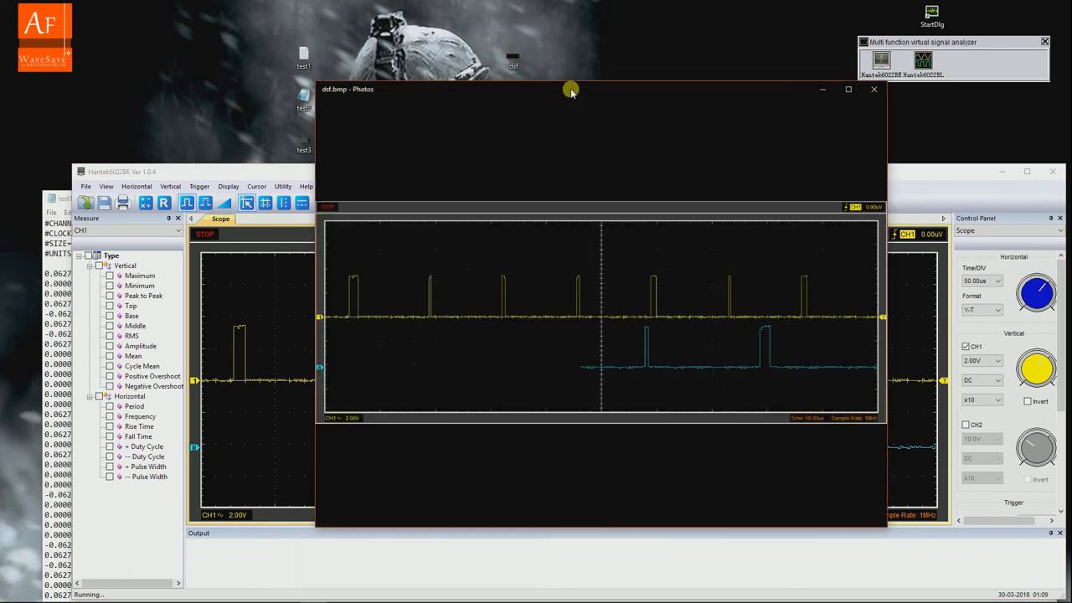
drag(570, 90, 503, 90)
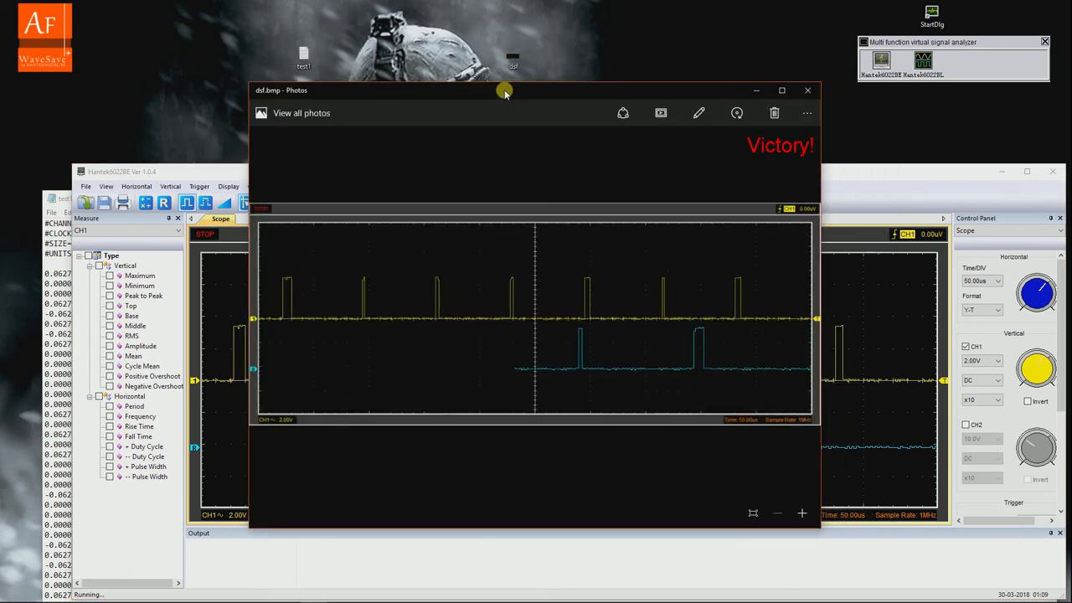
drag(503, 90, 444, 96)
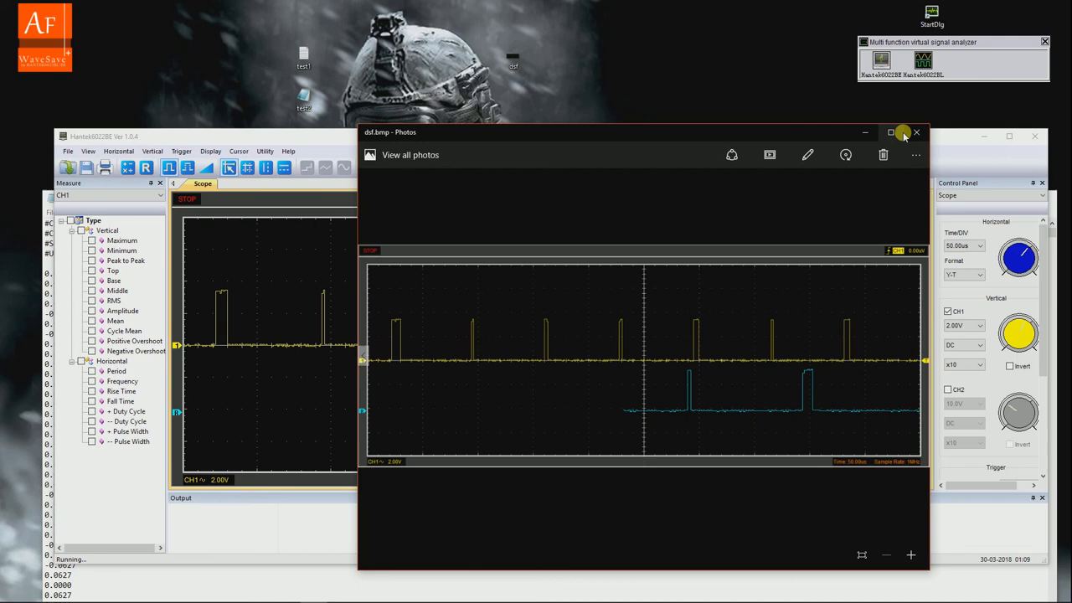
mouse_move(916, 132)
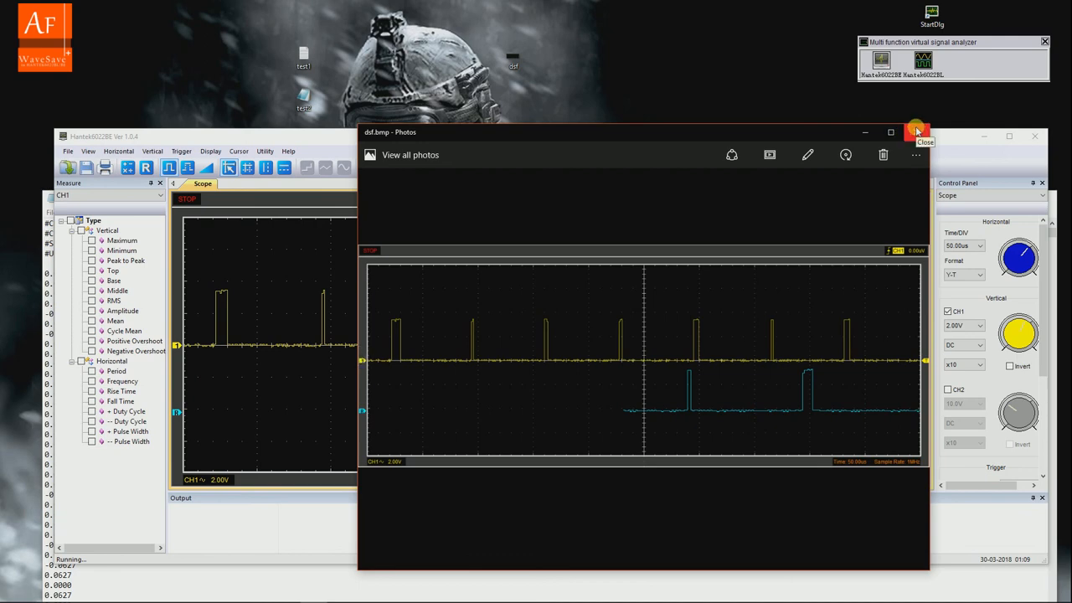
mouse_move(887, 132)
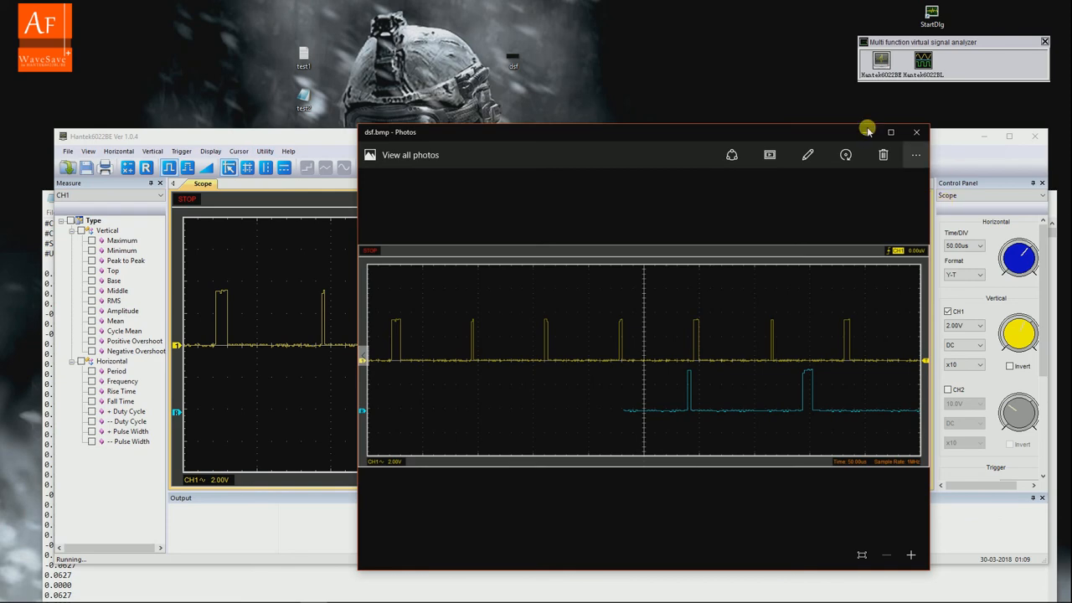
click(915, 133)
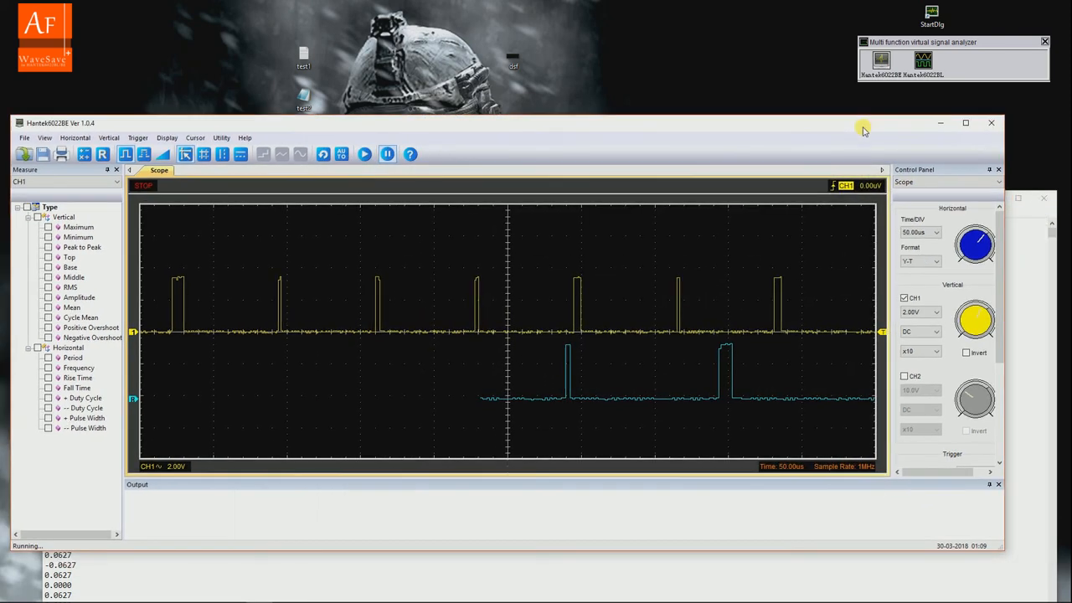